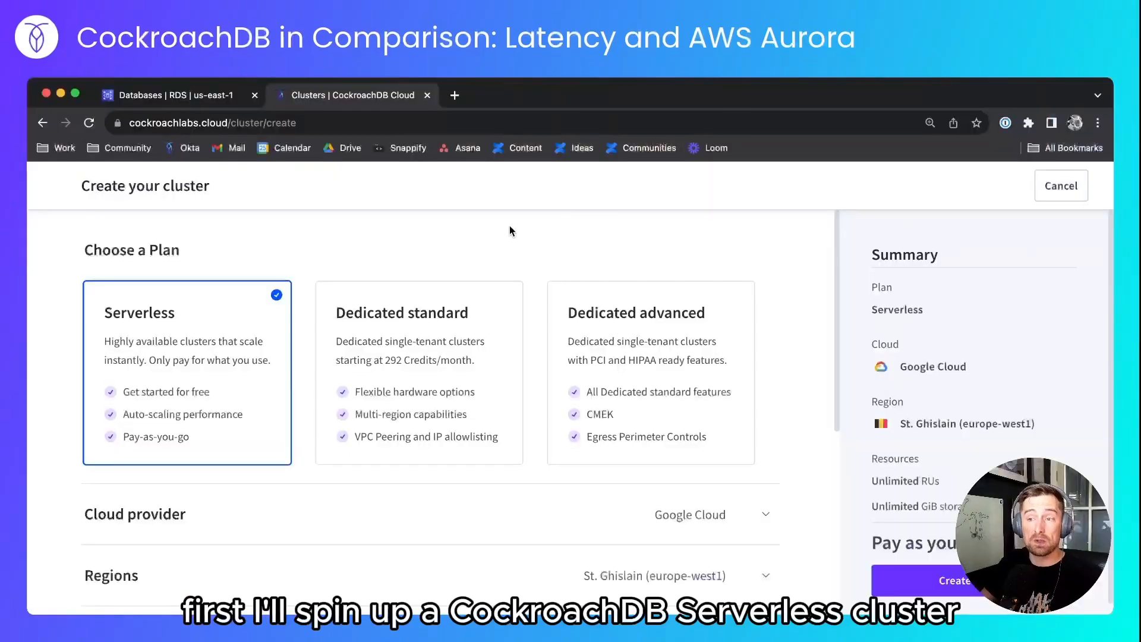
Step: Choose AWS with Ireland and N. Virginia regions, name it latency-comparison, and create it
scroll(down, 3)
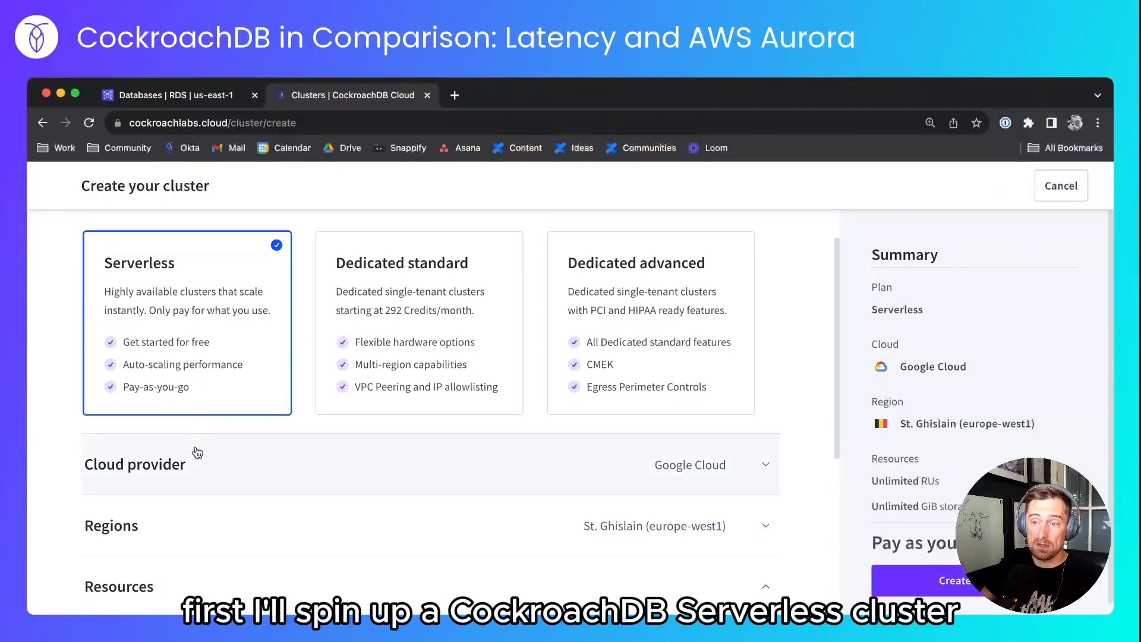
click(293, 378)
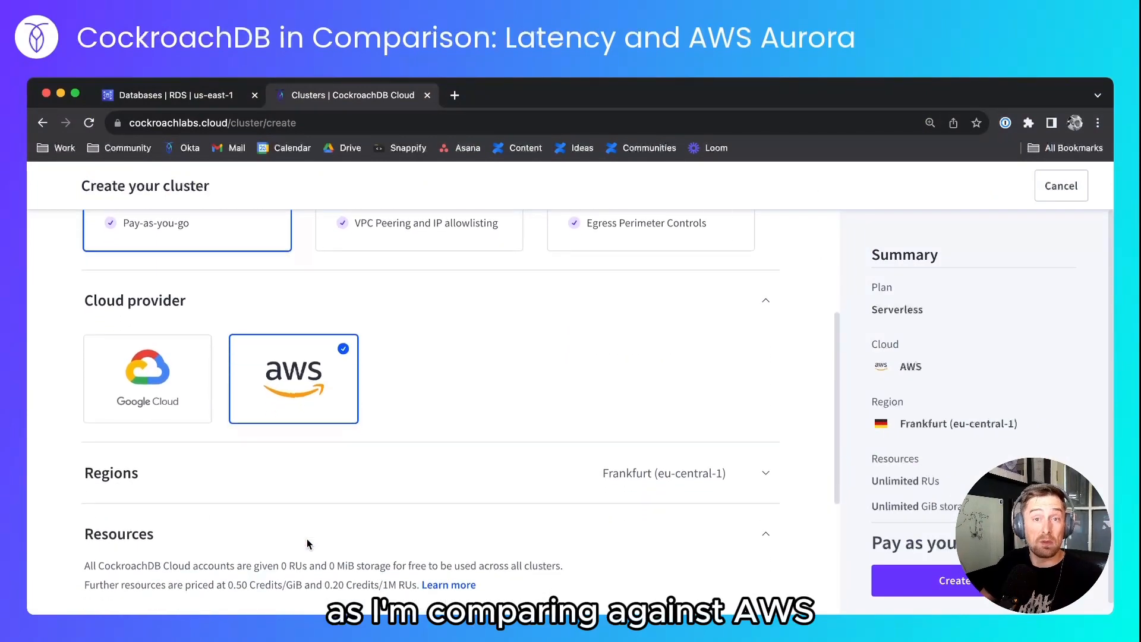
click(686, 473)
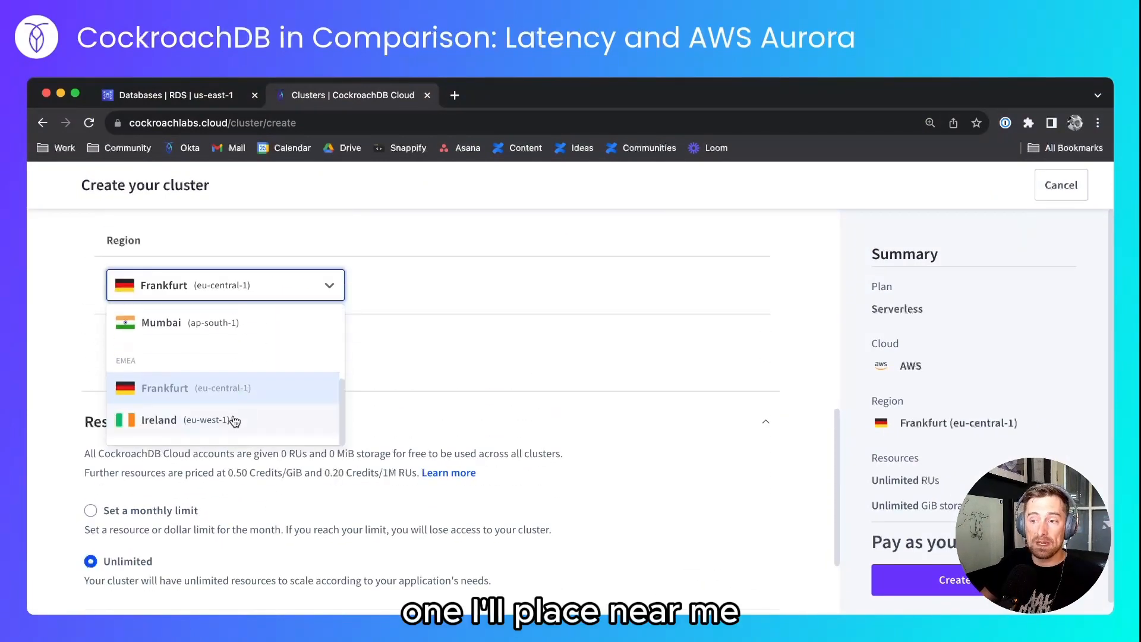
click(158, 420)
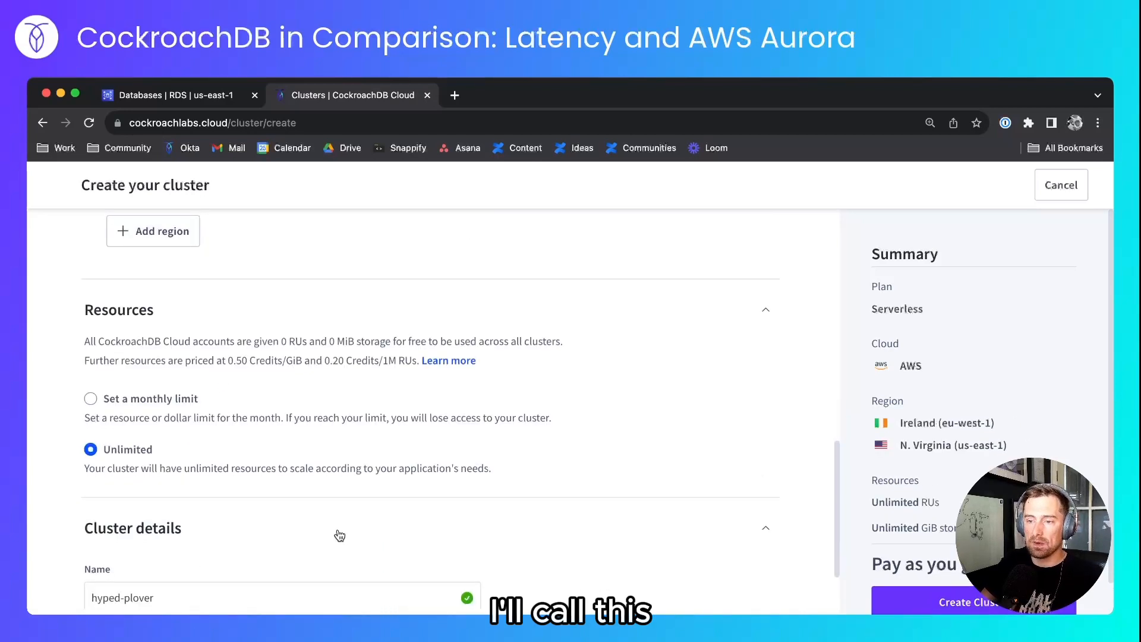
text(latency-)
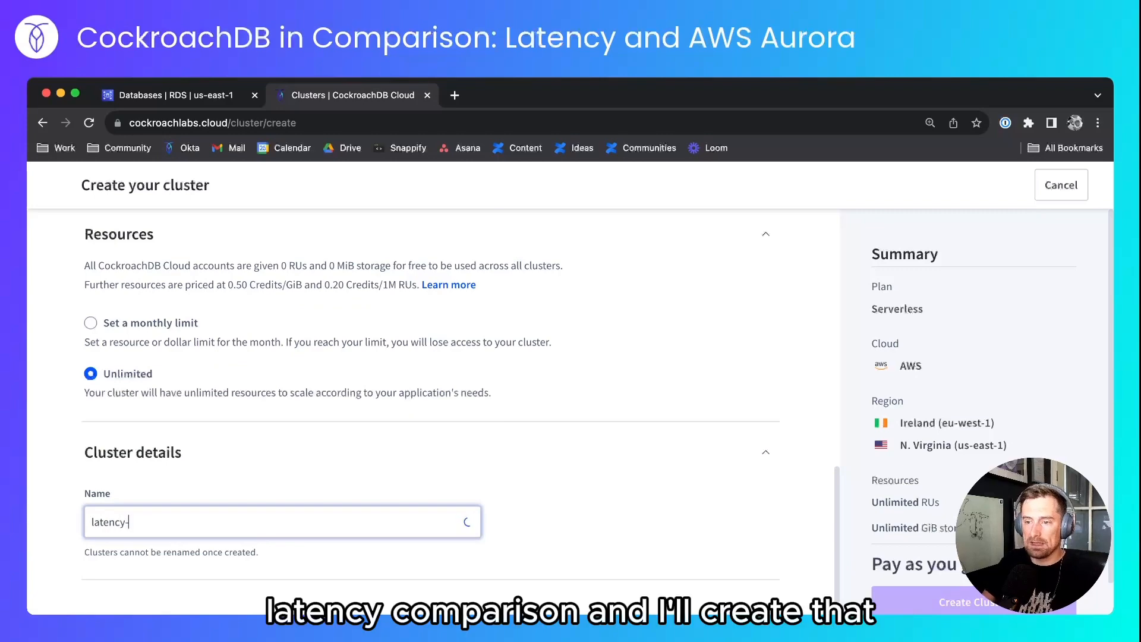
text(comparison)
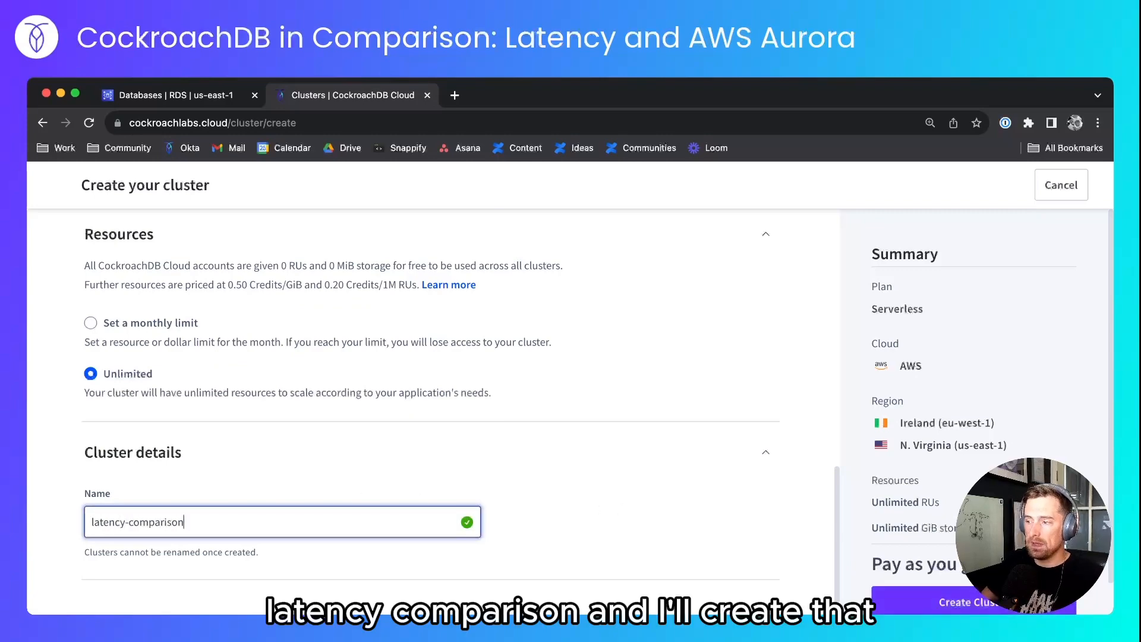
click(965, 602)
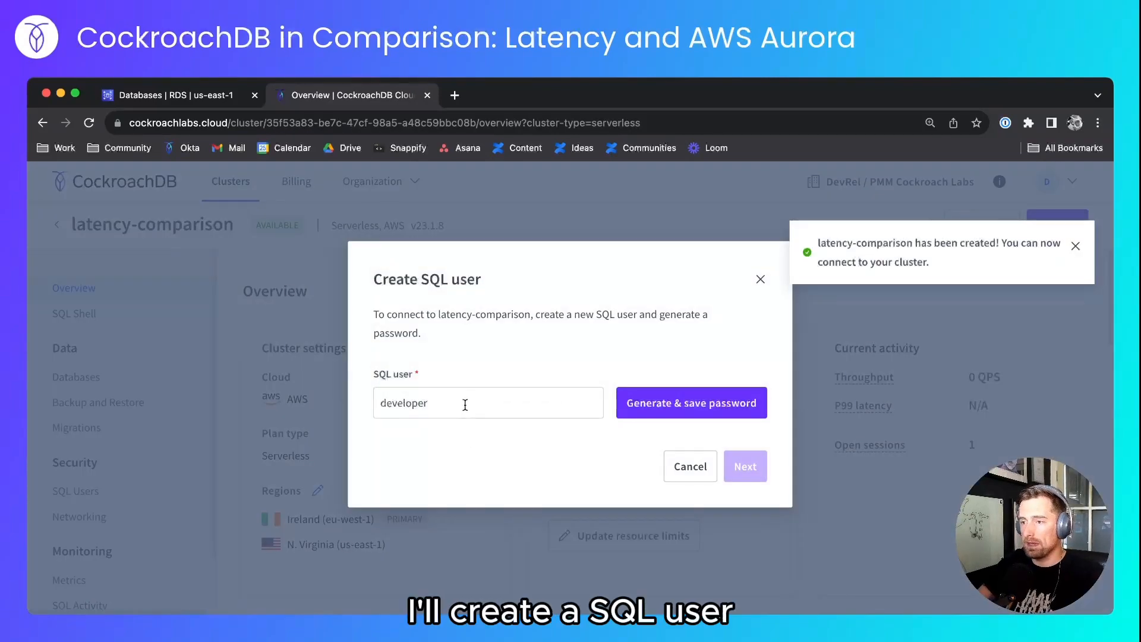
Step: Add SQL user 'rob' with a generated, saved password and proceed to connection details
text(rob)
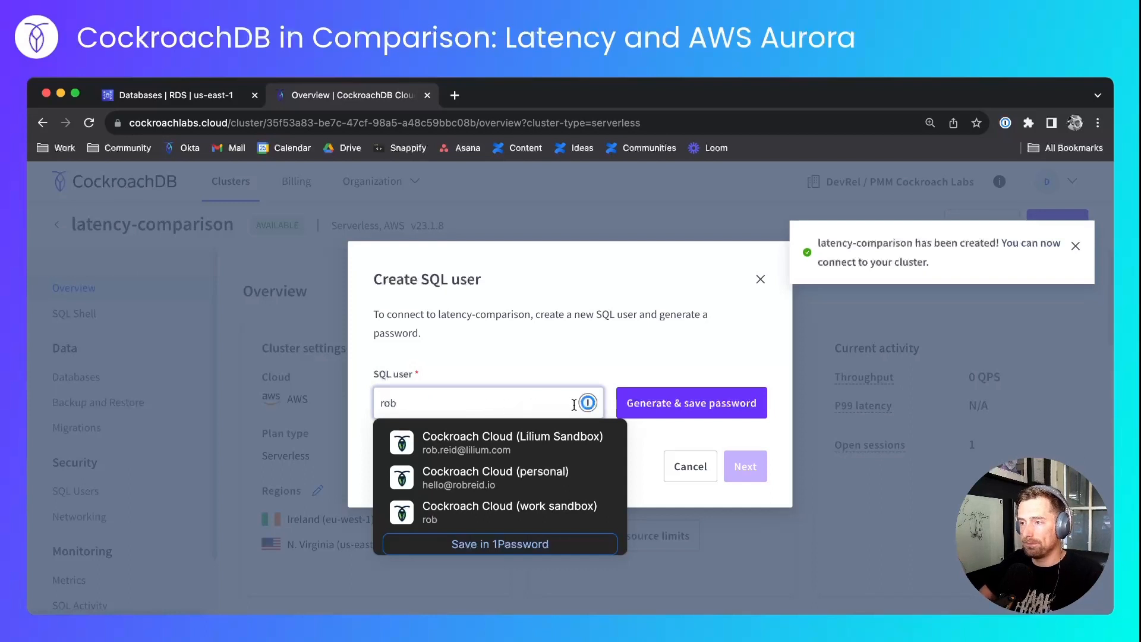
click(692, 403)
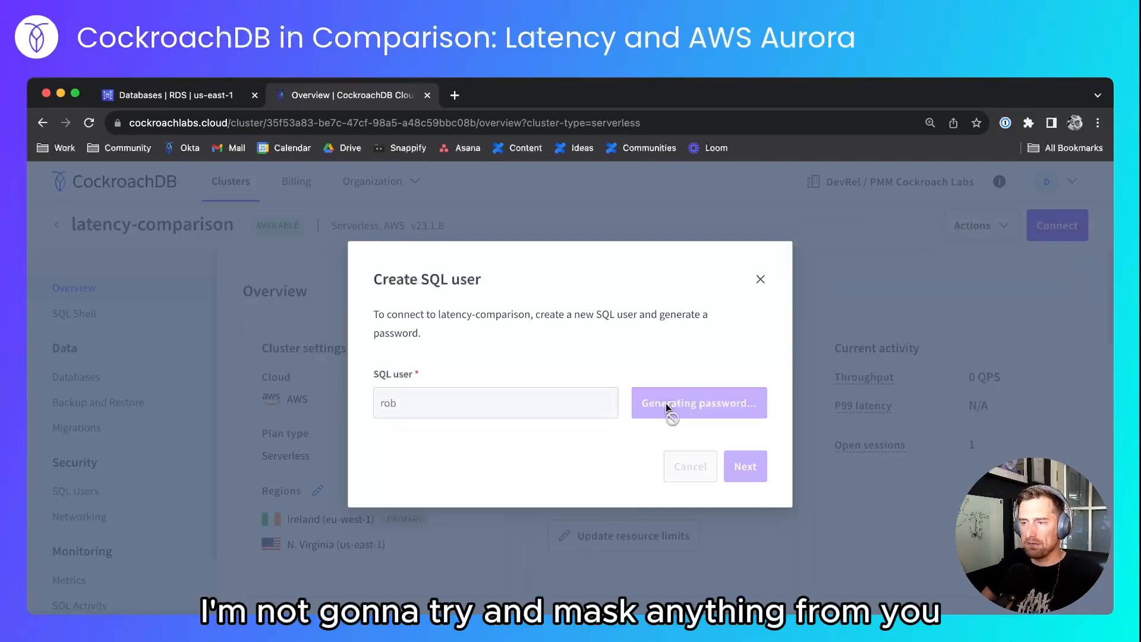
click(699, 403)
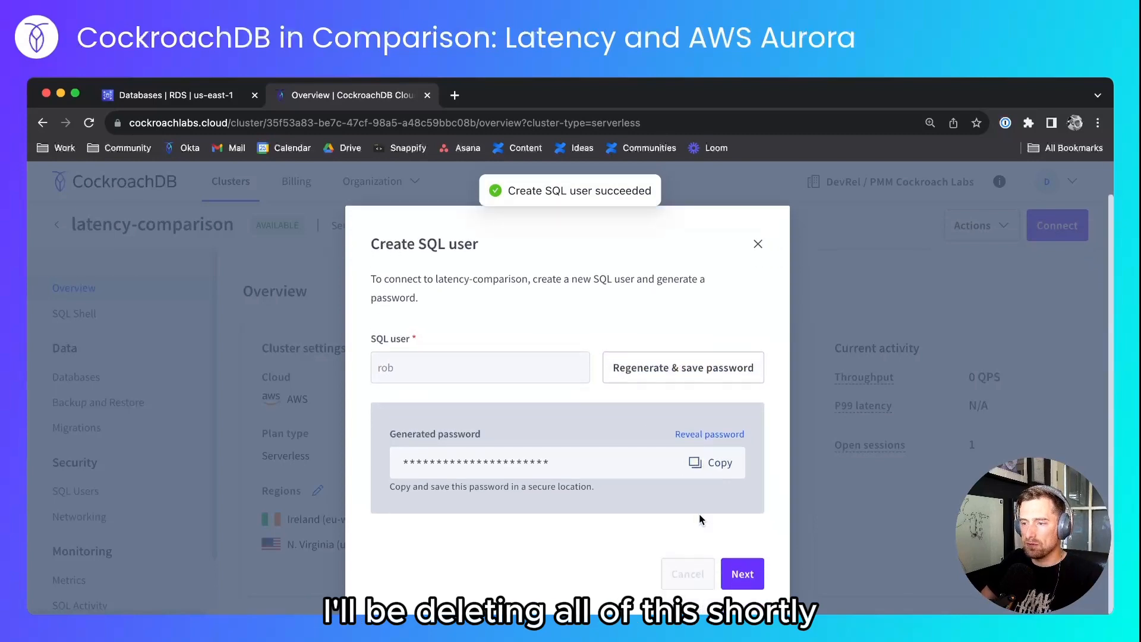
click(742, 574)
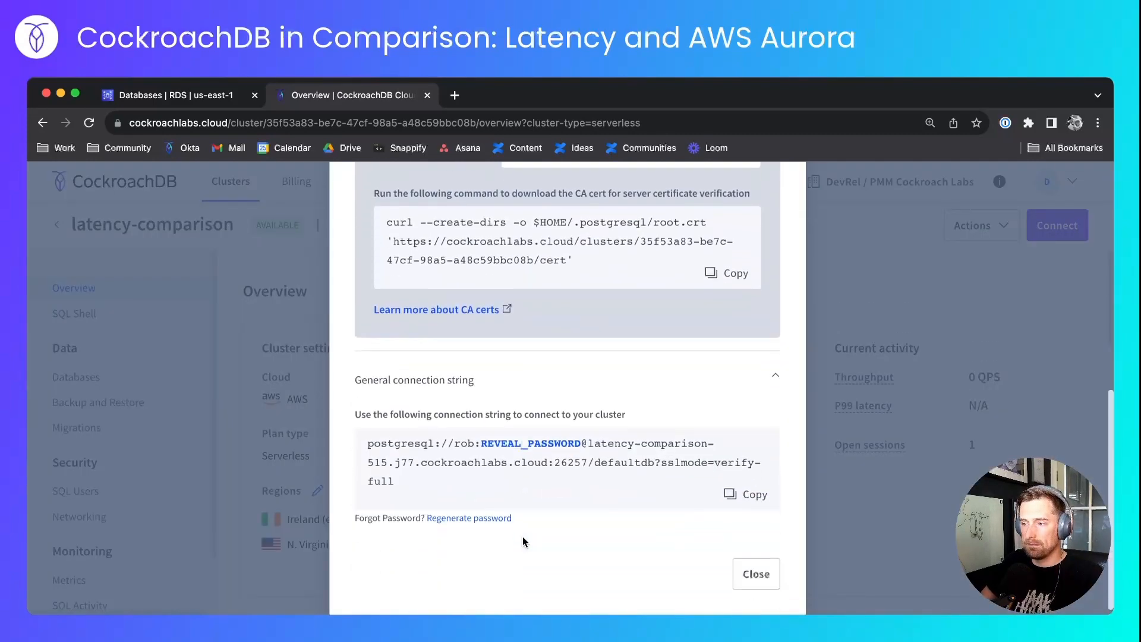
click(746, 495)
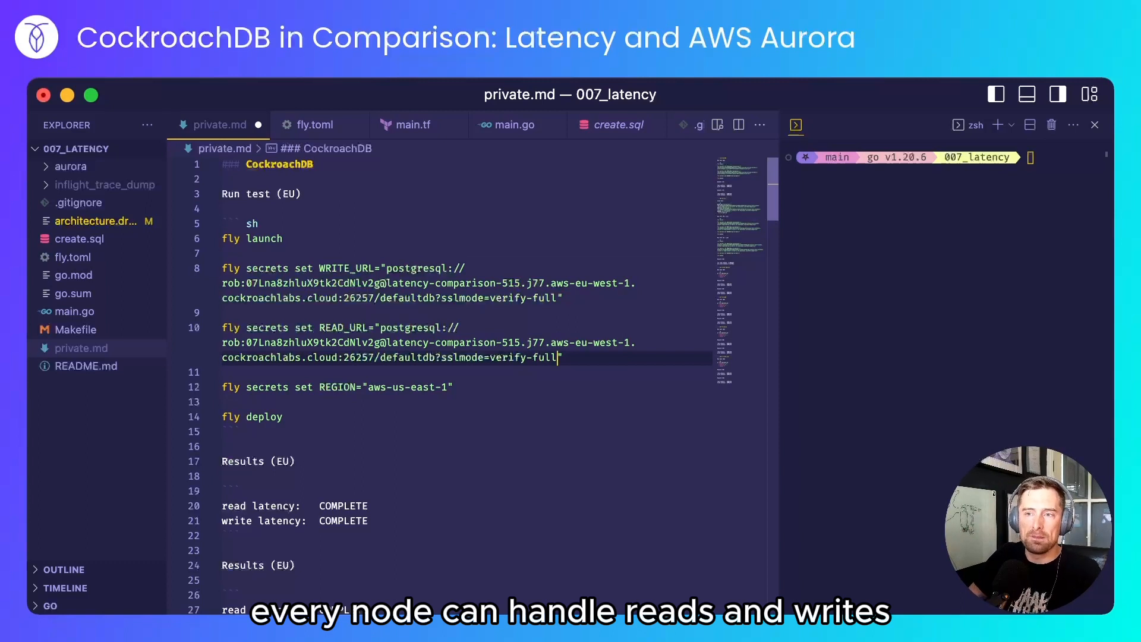
Step: Select the CockroachDB connection string in private.md for the WRITE_URL and READ_URL lines
drag(388, 268, 560, 299)
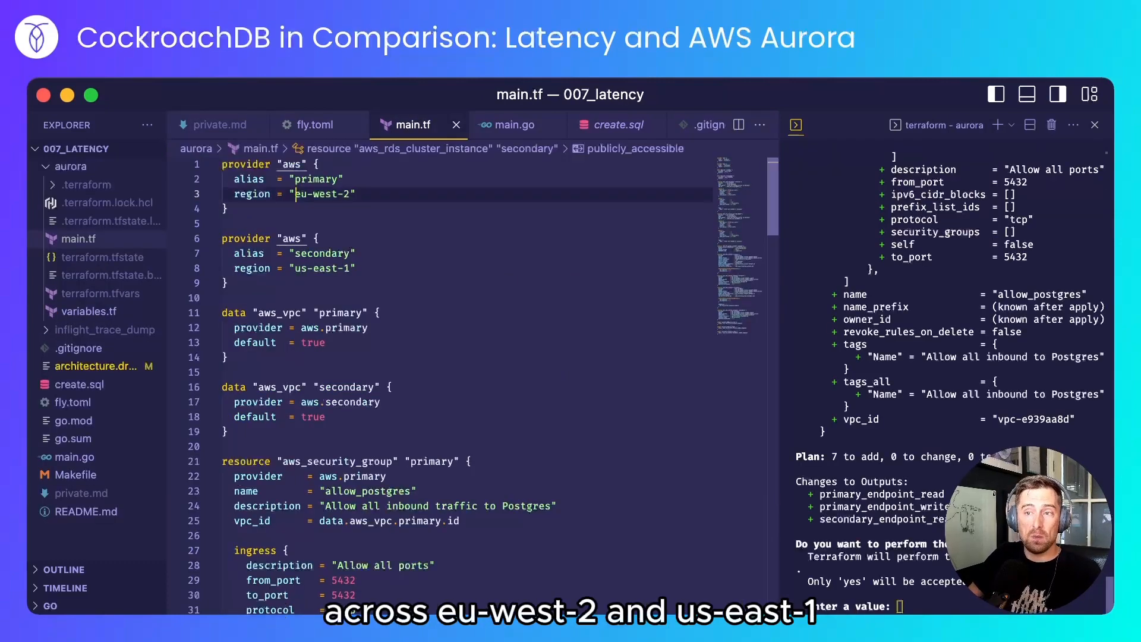
Step: Mark primary region eu-west-2 in main.tf and scroll through the Aurora providers and resources
double_click(322, 194)
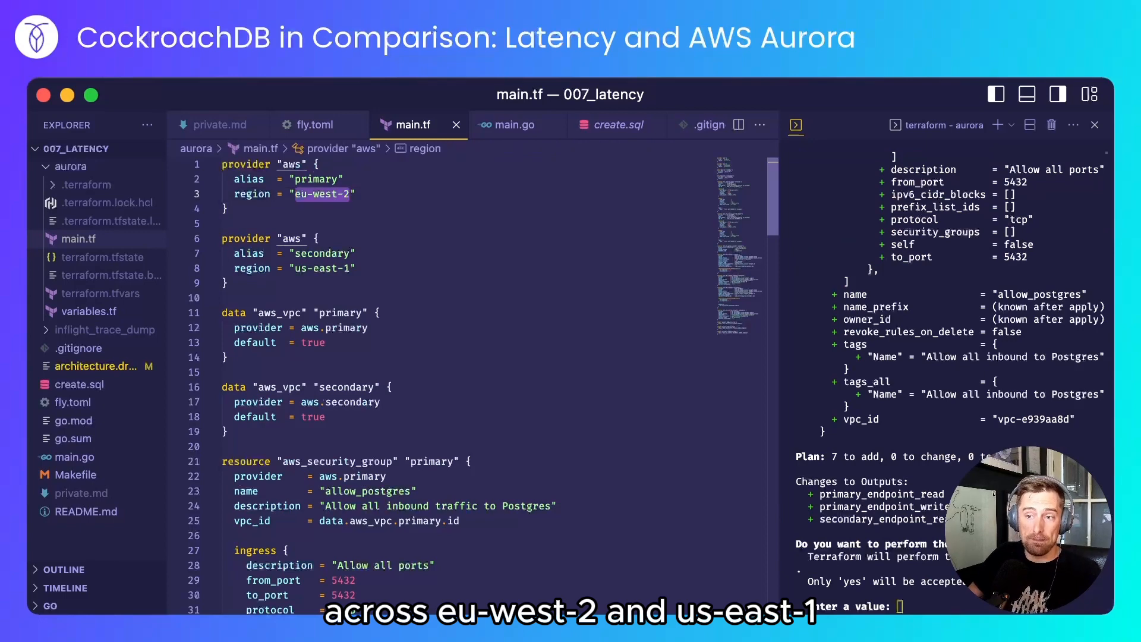
scroll(down, 3)
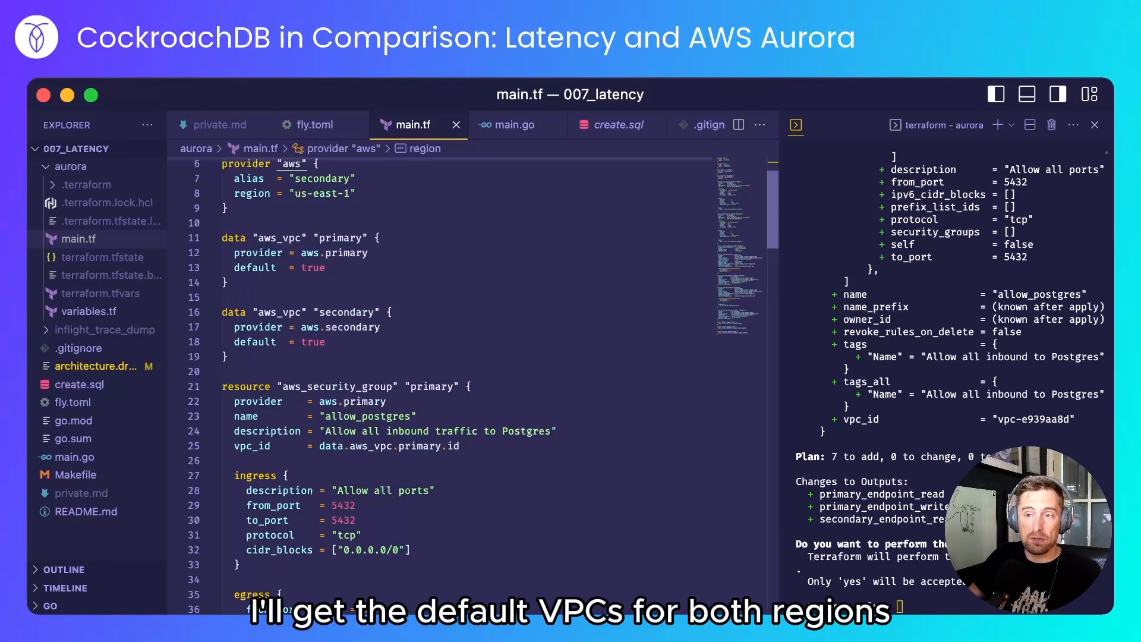
scroll(down, 3)
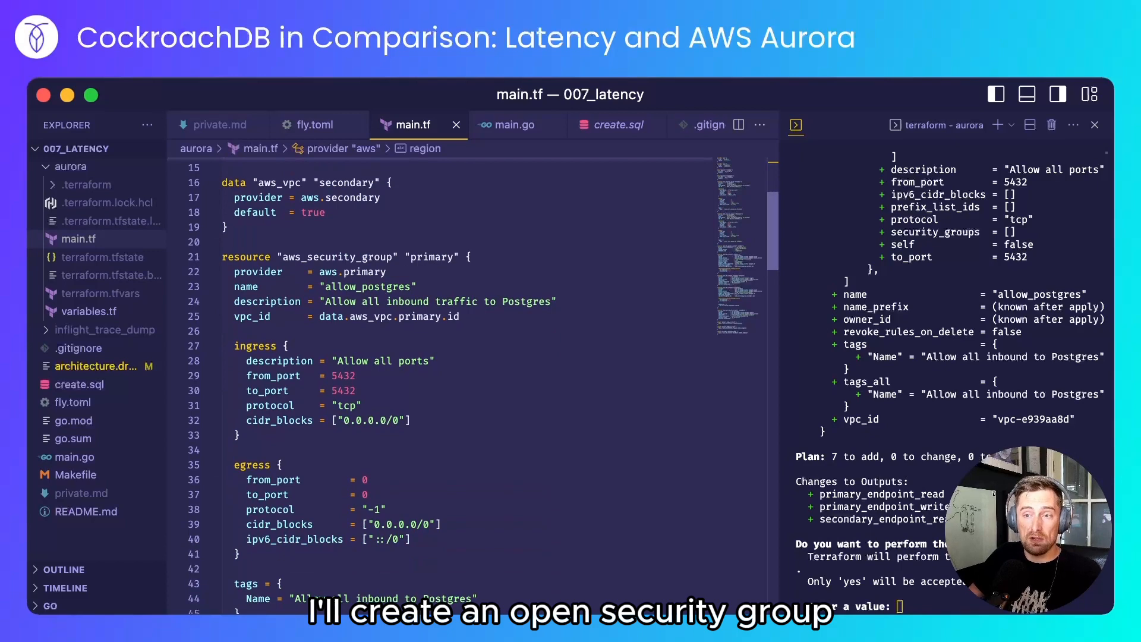
scroll(down, 3)
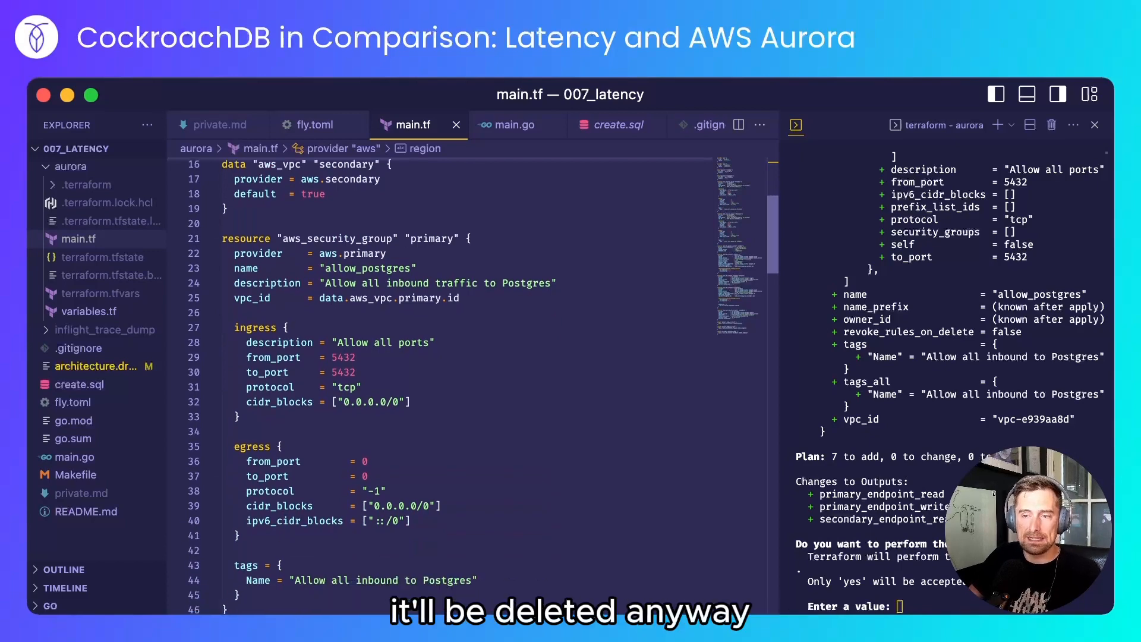
scroll(down, 3)
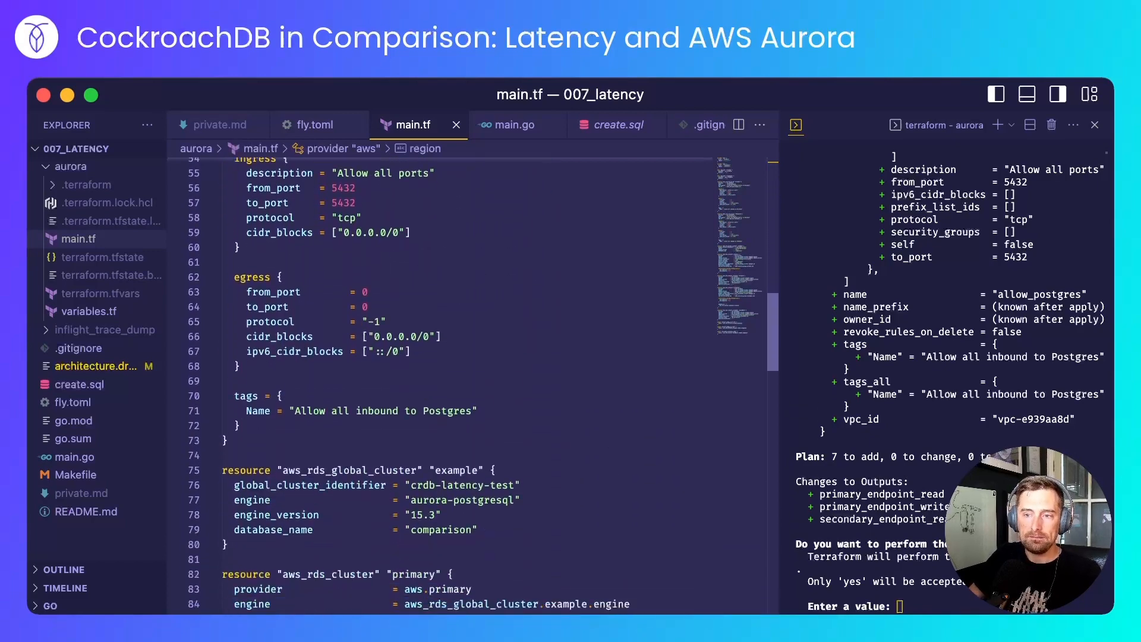
scroll(down, 3)
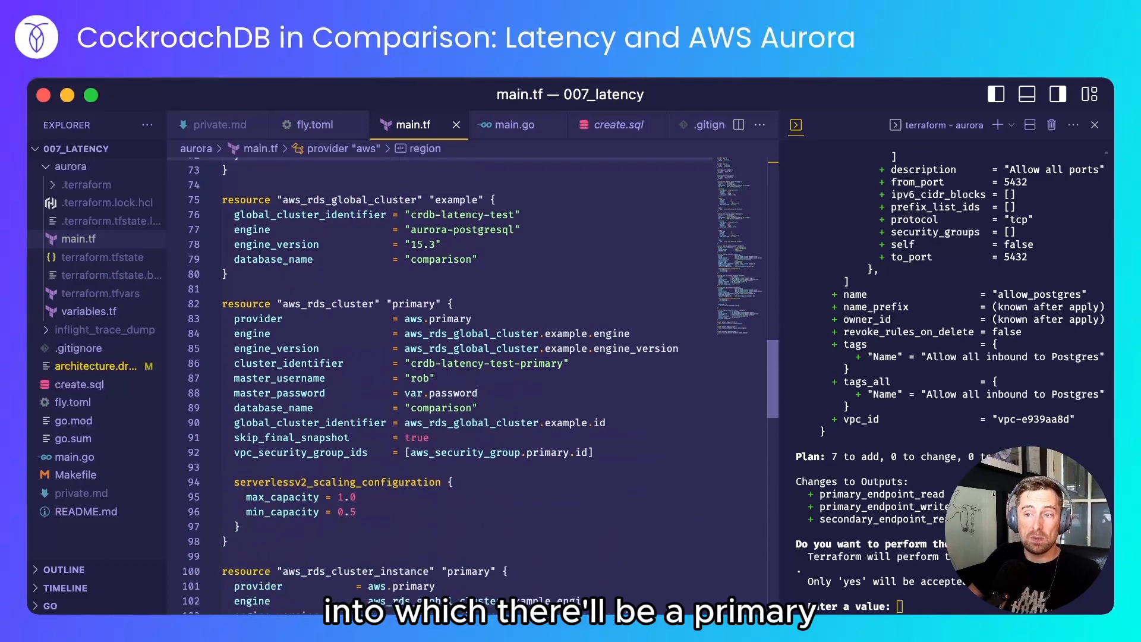
scroll(down, 3)
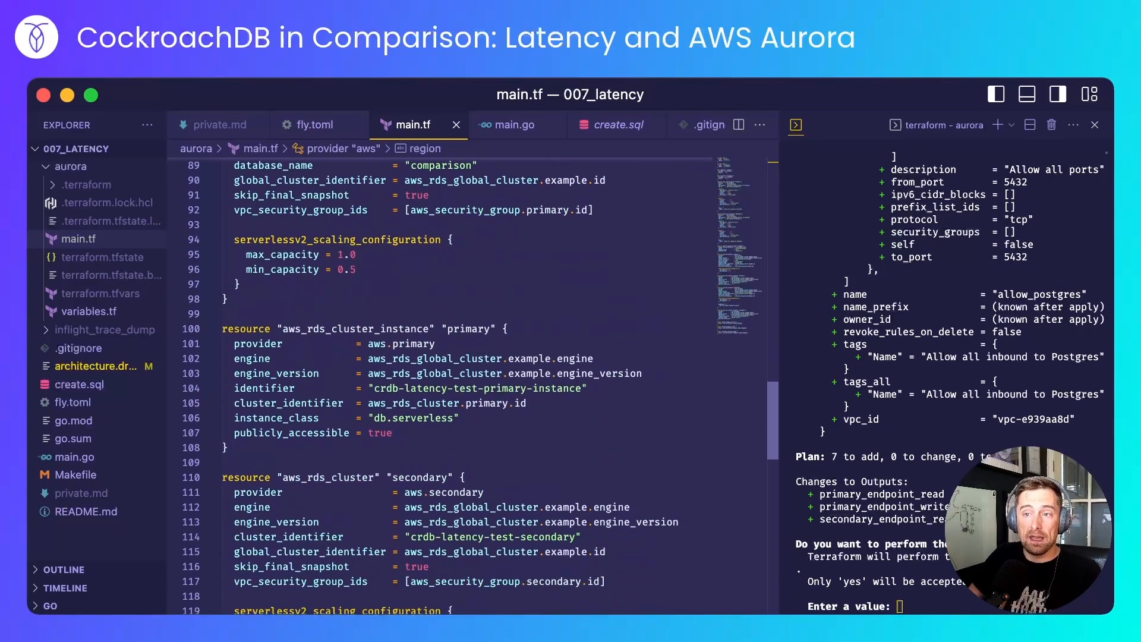
scroll(down, 3)
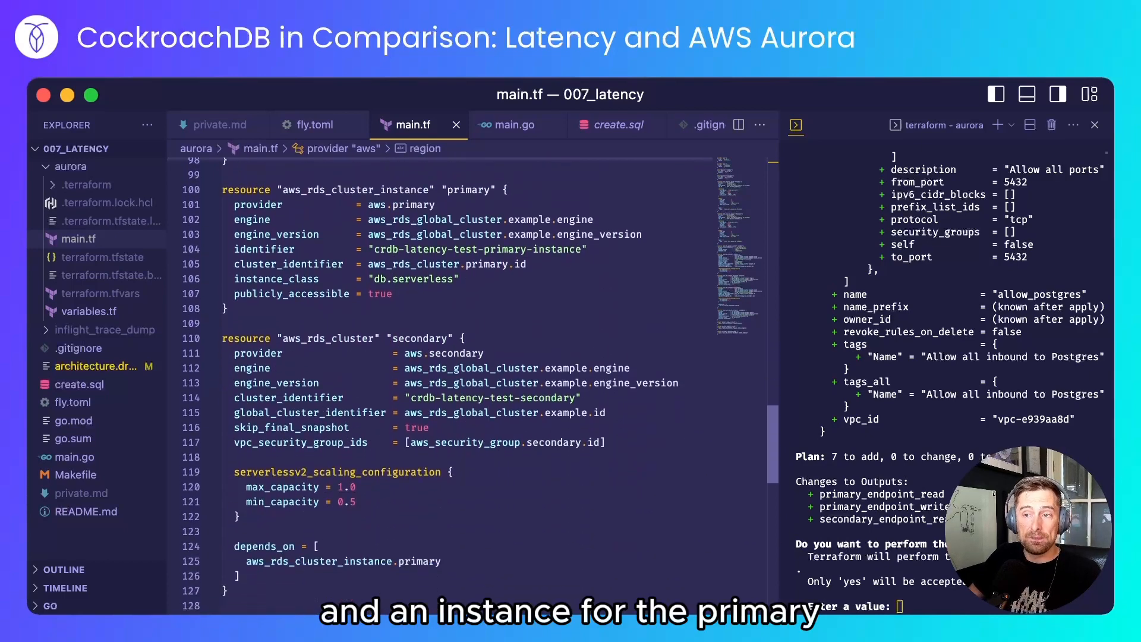
scroll(down, 3)
text(yes)
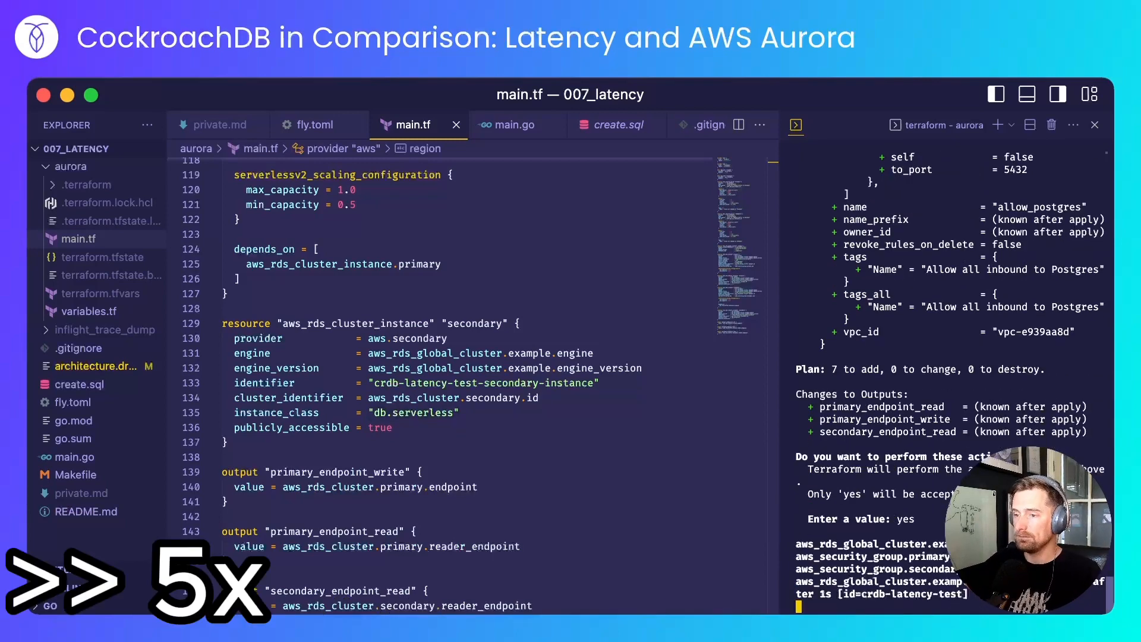
scroll(down, 3)
text(cd ..)
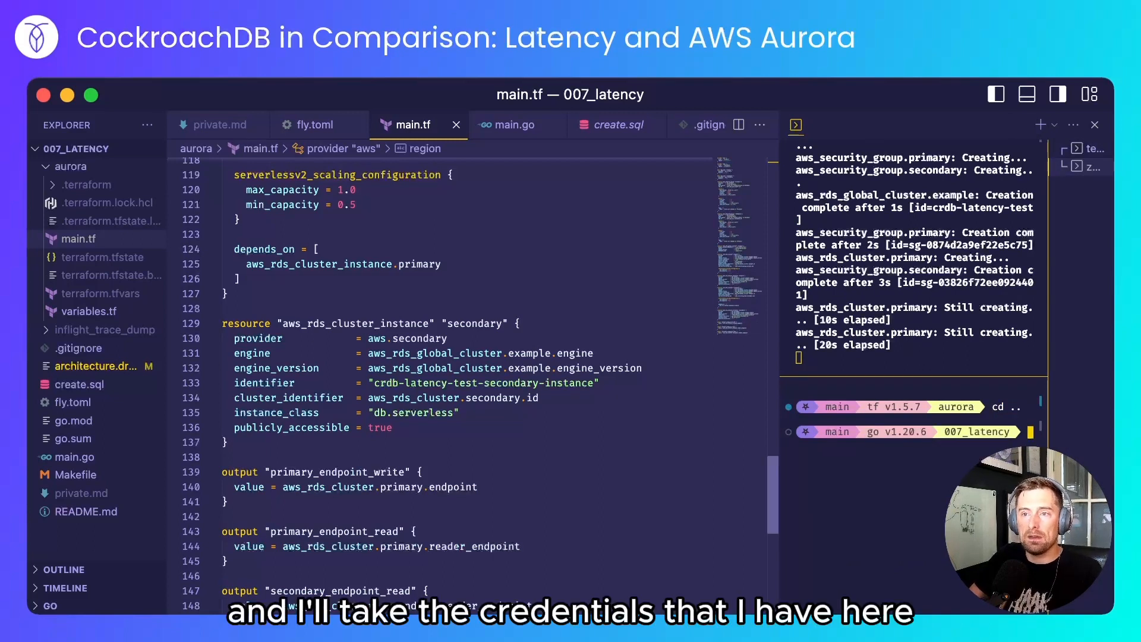
Step: Split the terminal panel into a new zsh terminal in 007_latency
click(219, 124)
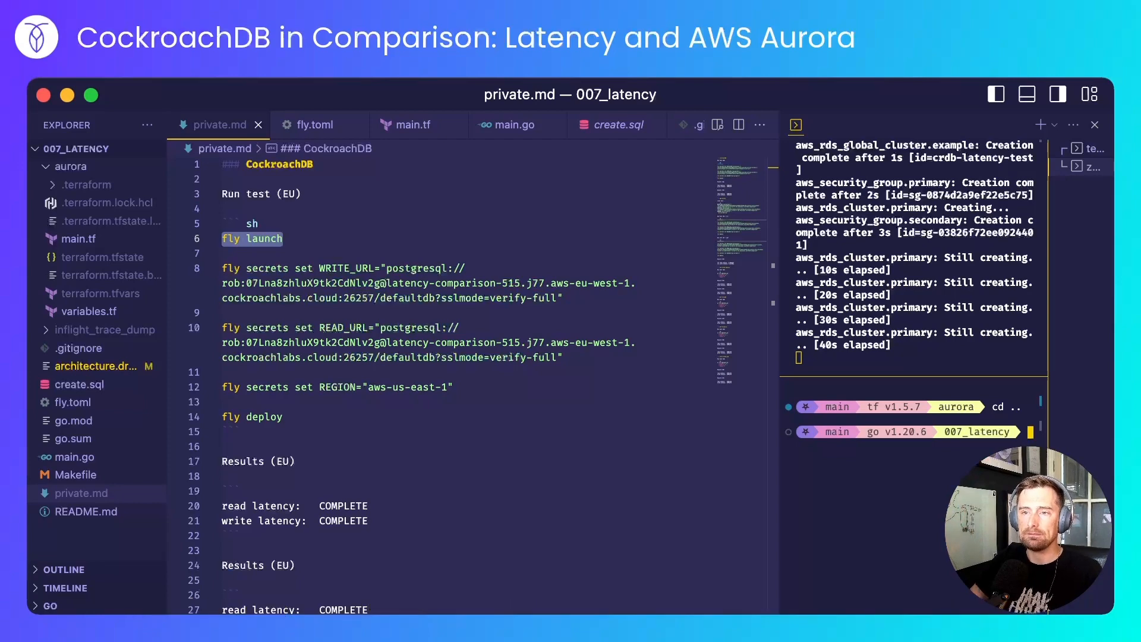
Step: Run fly launch in the new terminal and review fly.toml
text(fly launch)
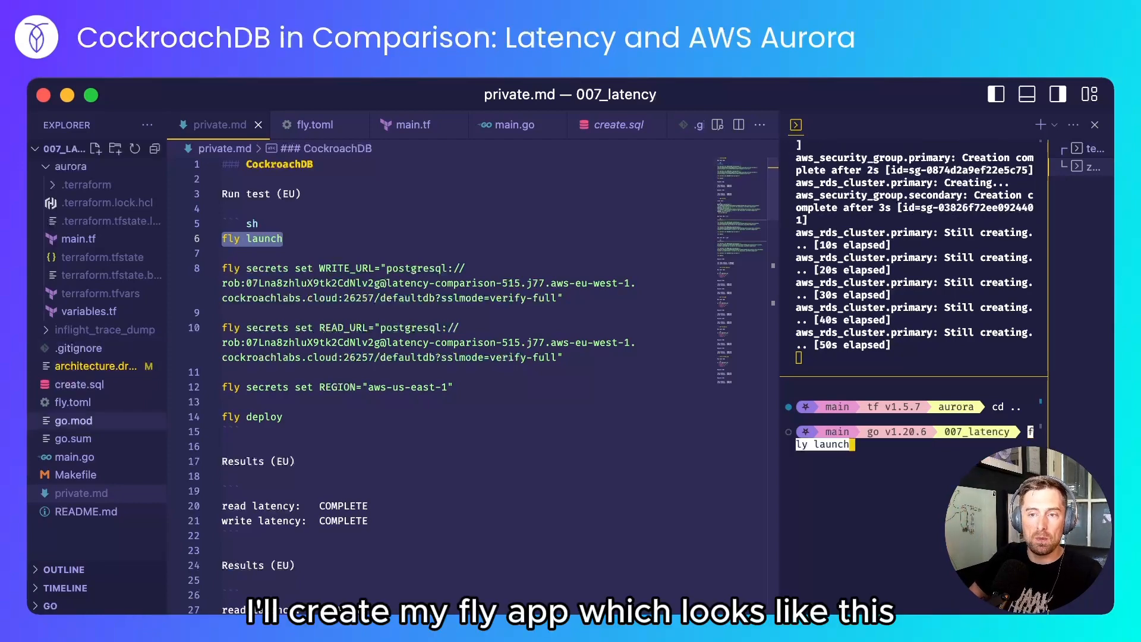
click(315, 125)
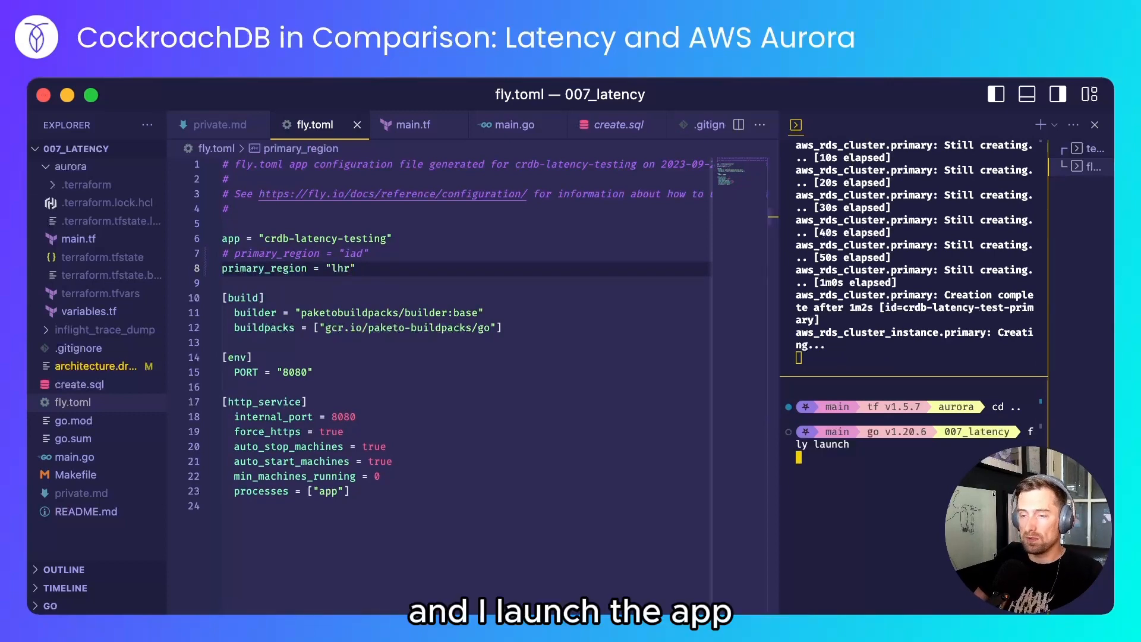
click(218, 125)
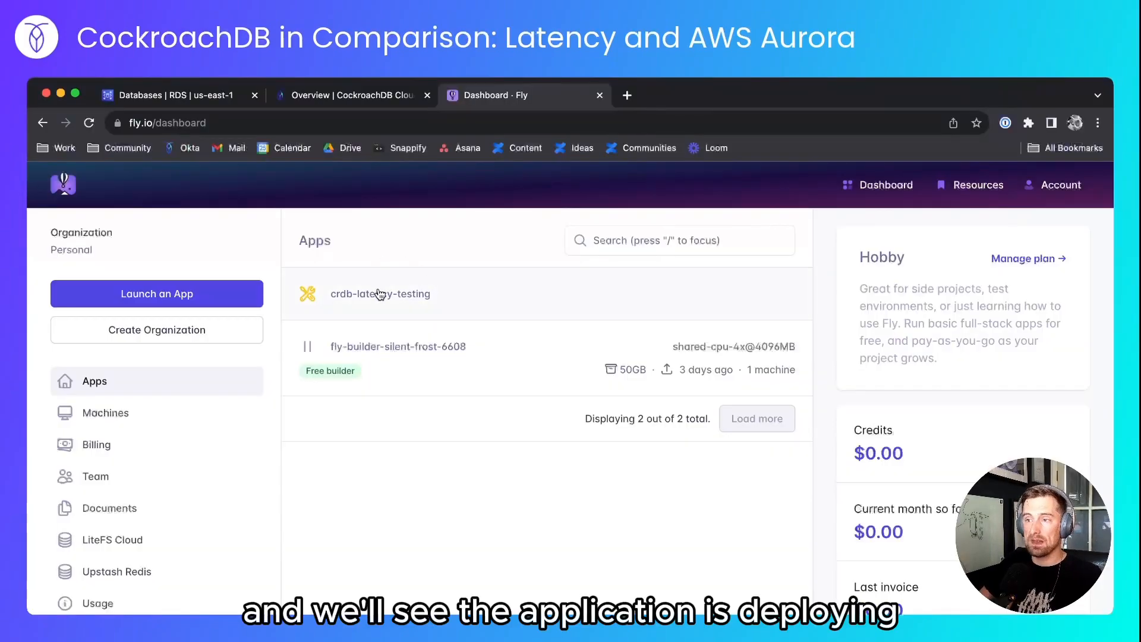
Step: Open crdb-latency-testing from the Fly.io dashboard Apps list
click(381, 294)
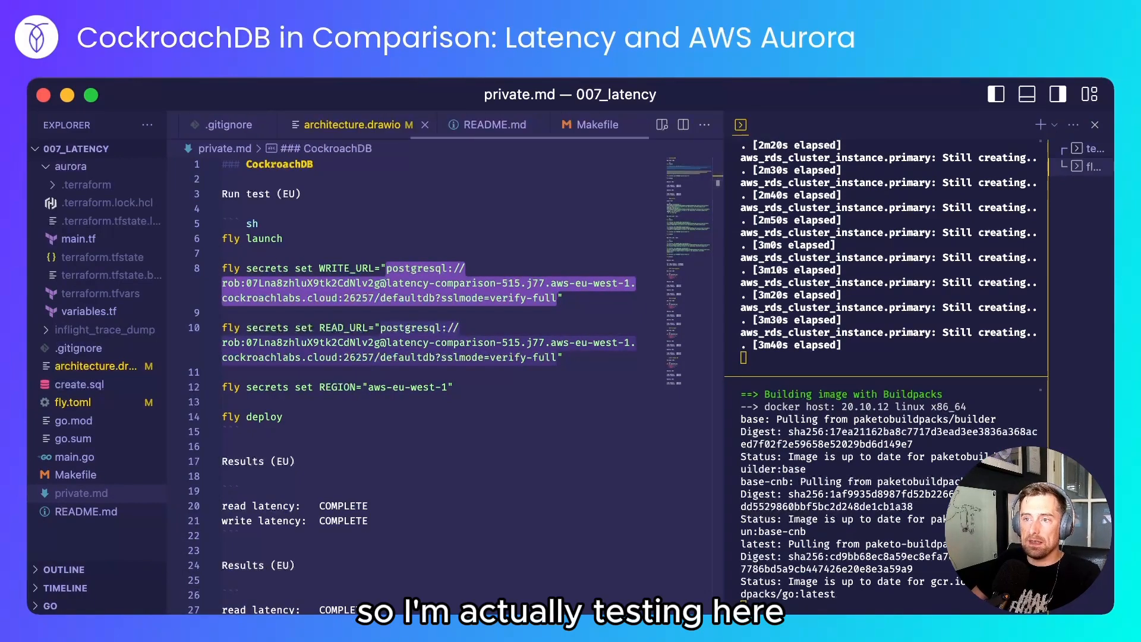
Step: Switch to the architecture.drawio tab showing us-east and eu-west app-database pairs
click(356, 125)
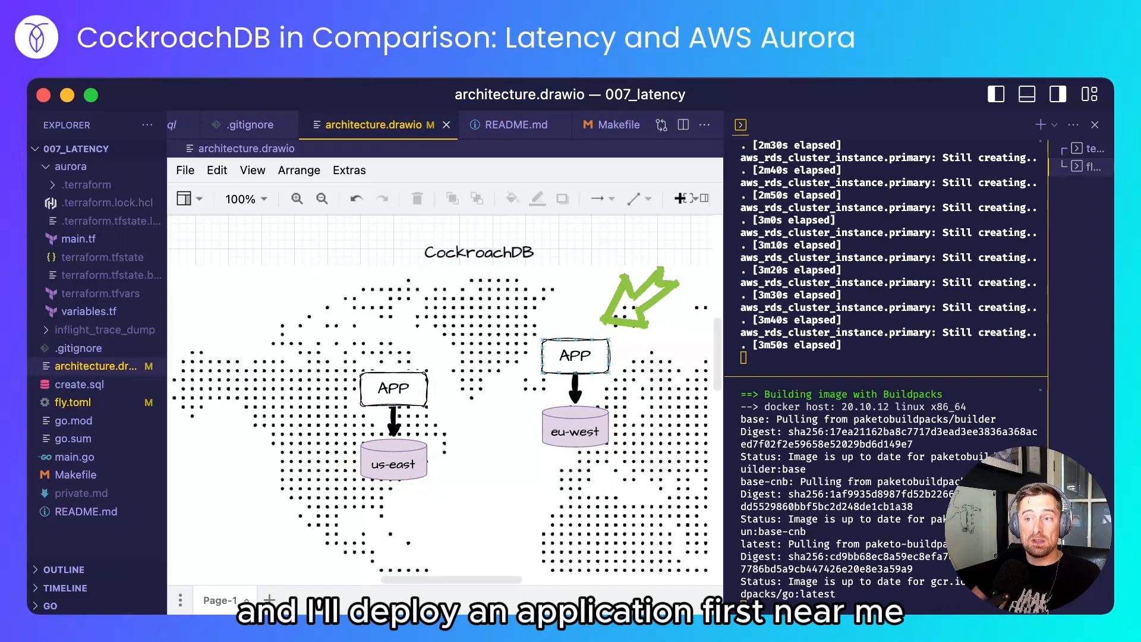
Step: Run fly destroy crdb-latency-testing and return to the private.md notes
drag(637, 299, 331, 316)
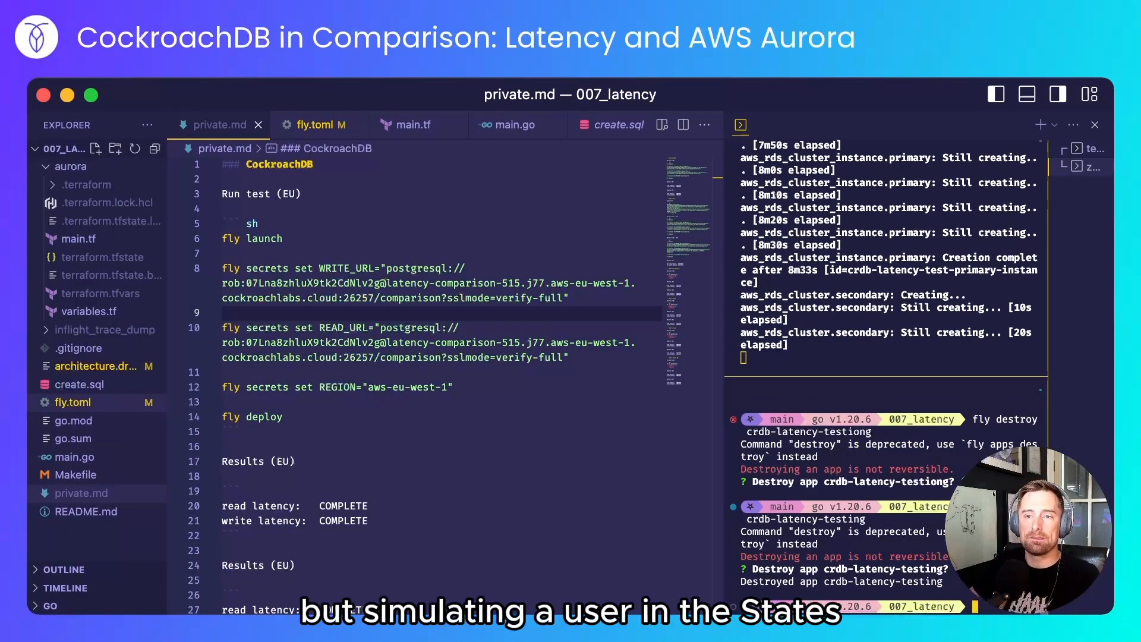
Step: Set primary_region to iad in fly.toml, then select 'eu' in the notes' connection host
click(311, 124)
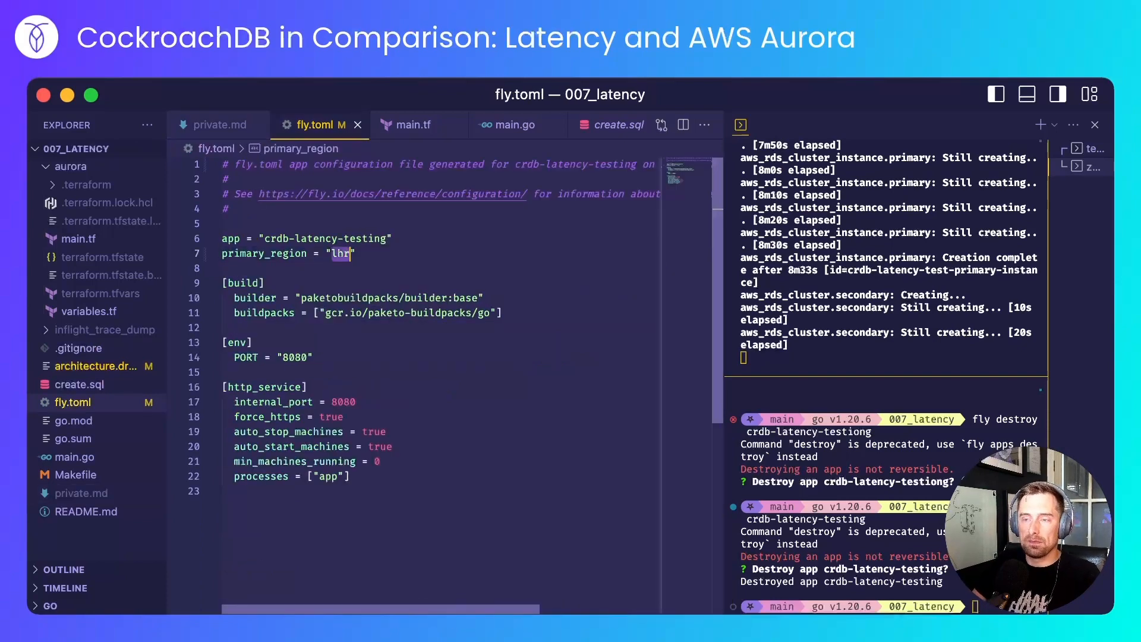
text(iad)
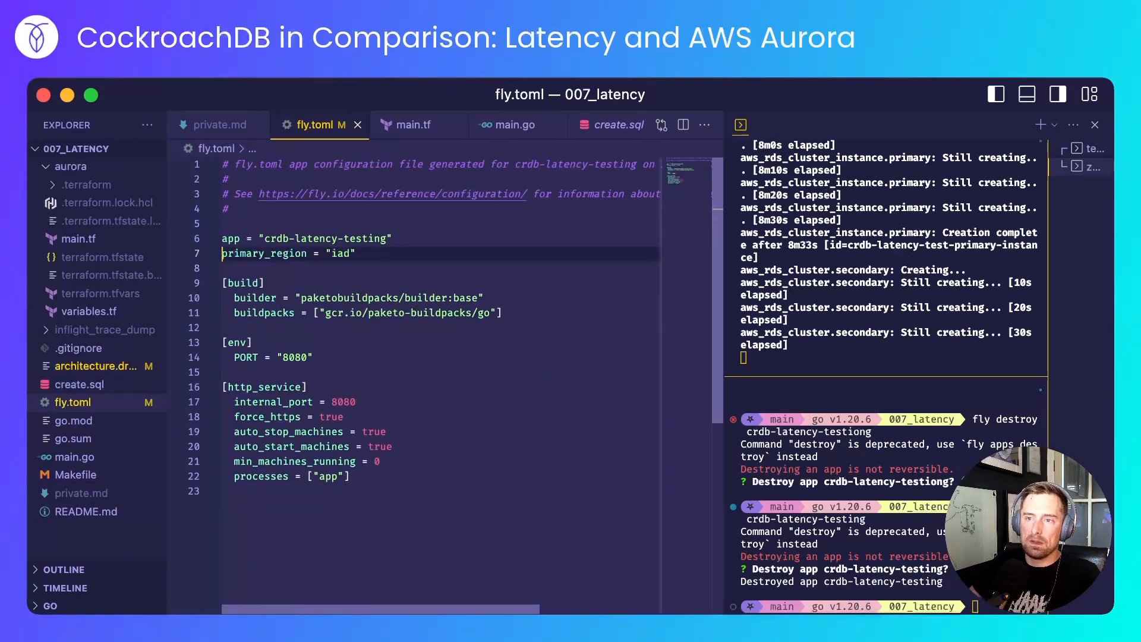
click(219, 125)
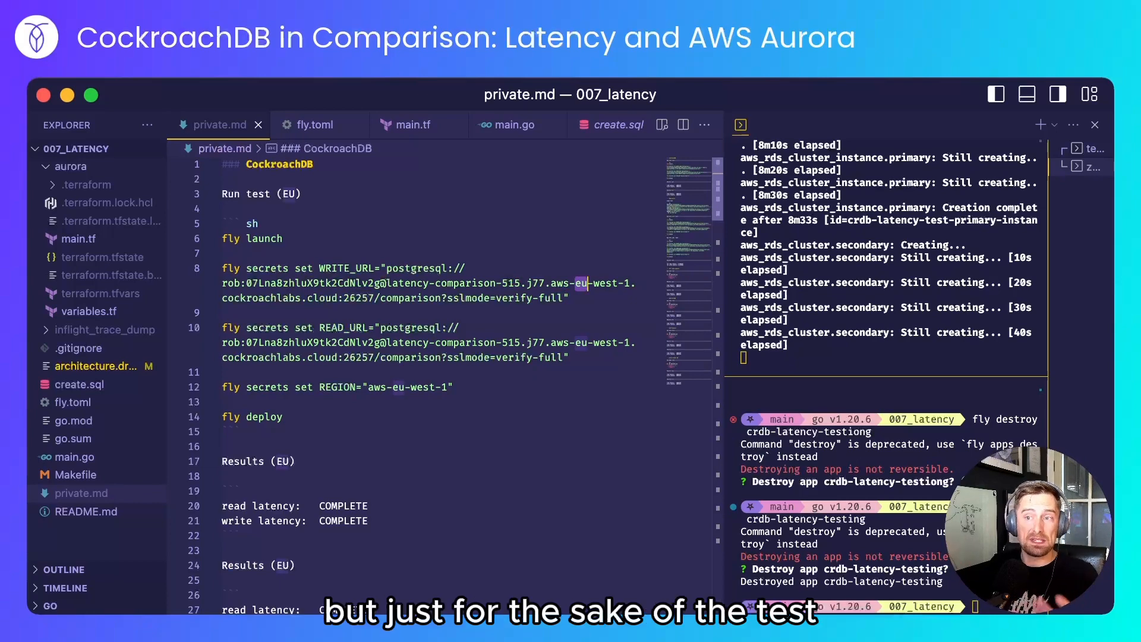
double_click(578, 283)
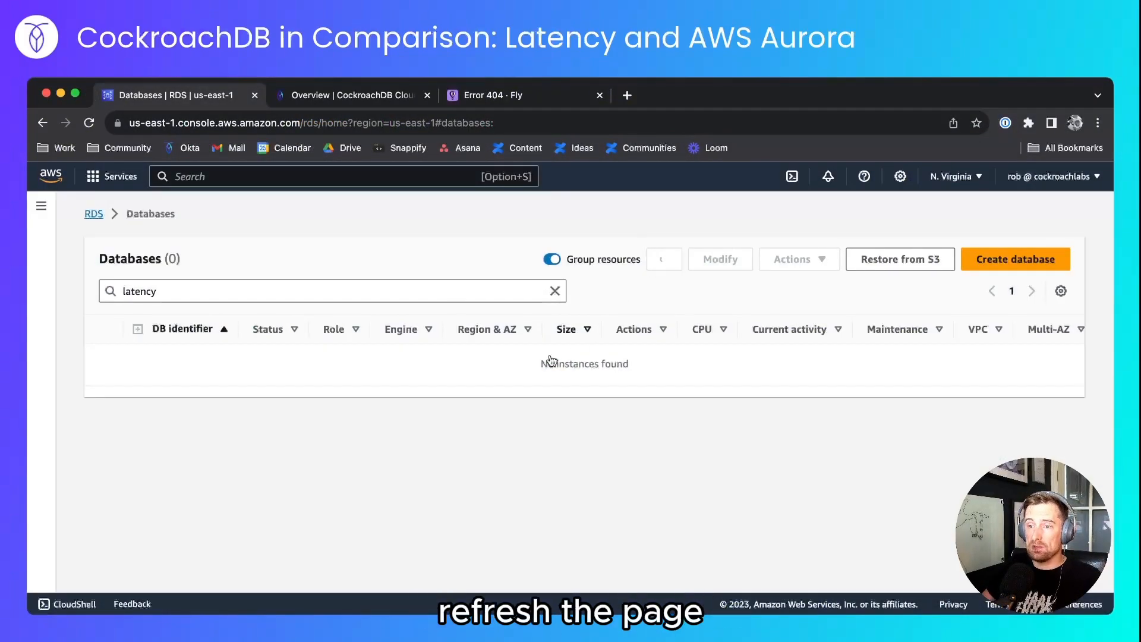
Step: Refresh the 'latency' RDS list to reveal the crdb-latency-test global database and its clusters
click(664, 259)
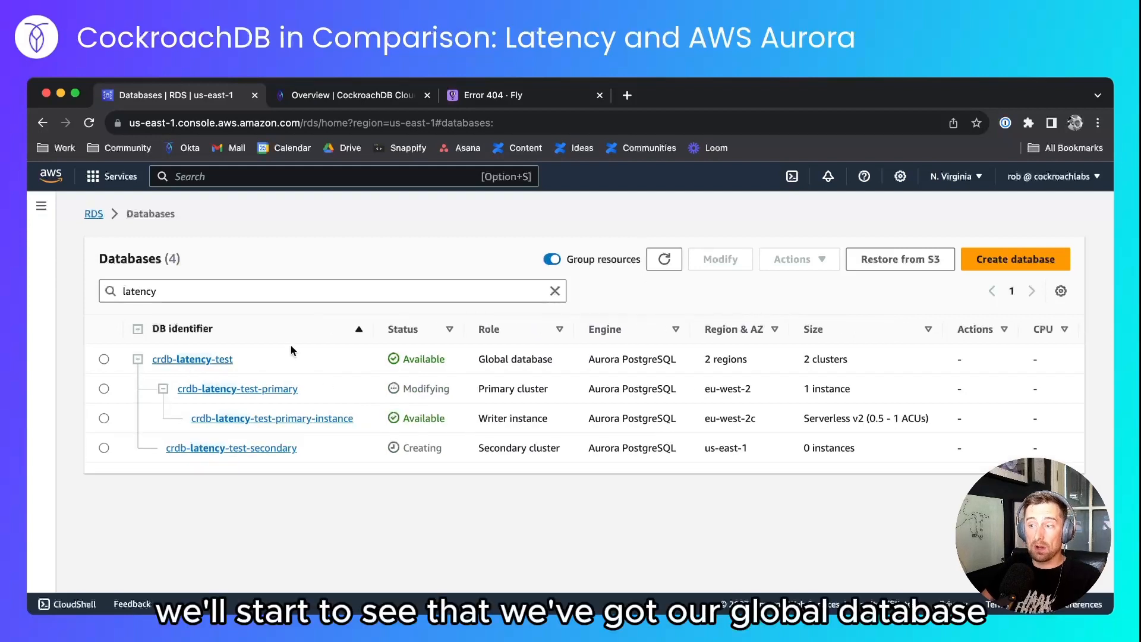
mouse_move(262, 394)
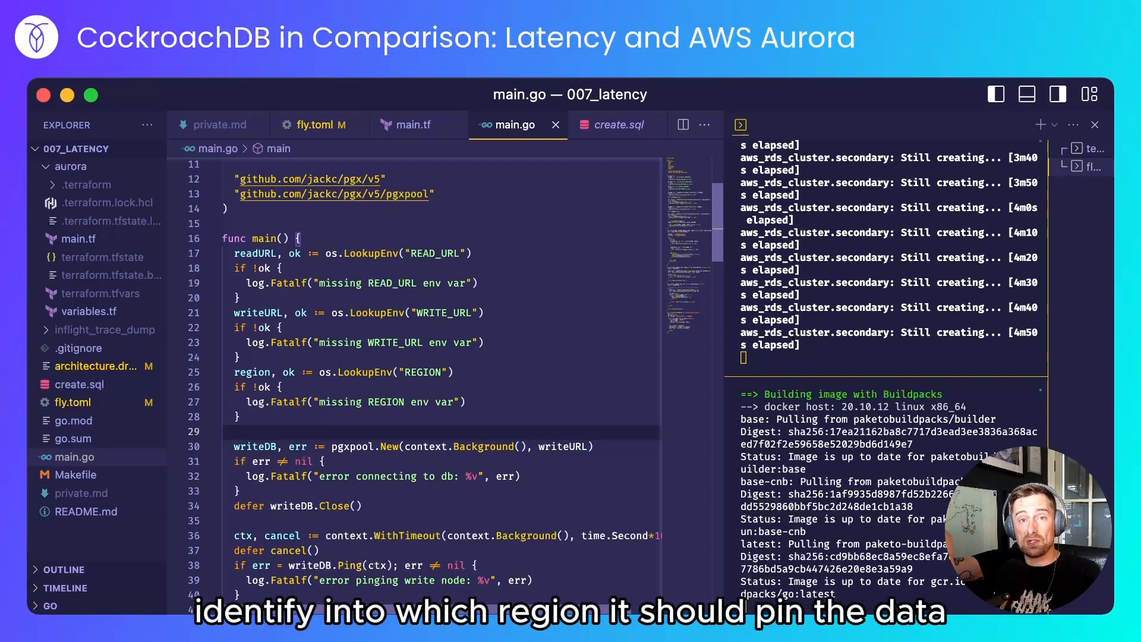
Step: Scroll through the main.go latency test code, then return to the private.md run notes
scroll(down, 3)
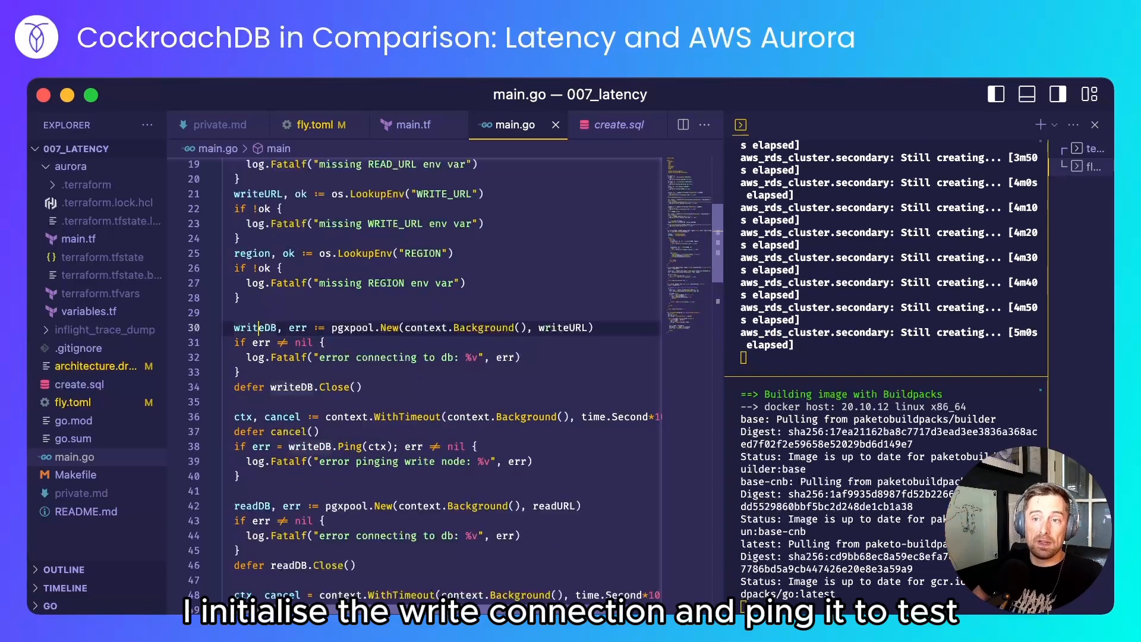
scroll(down, 3)
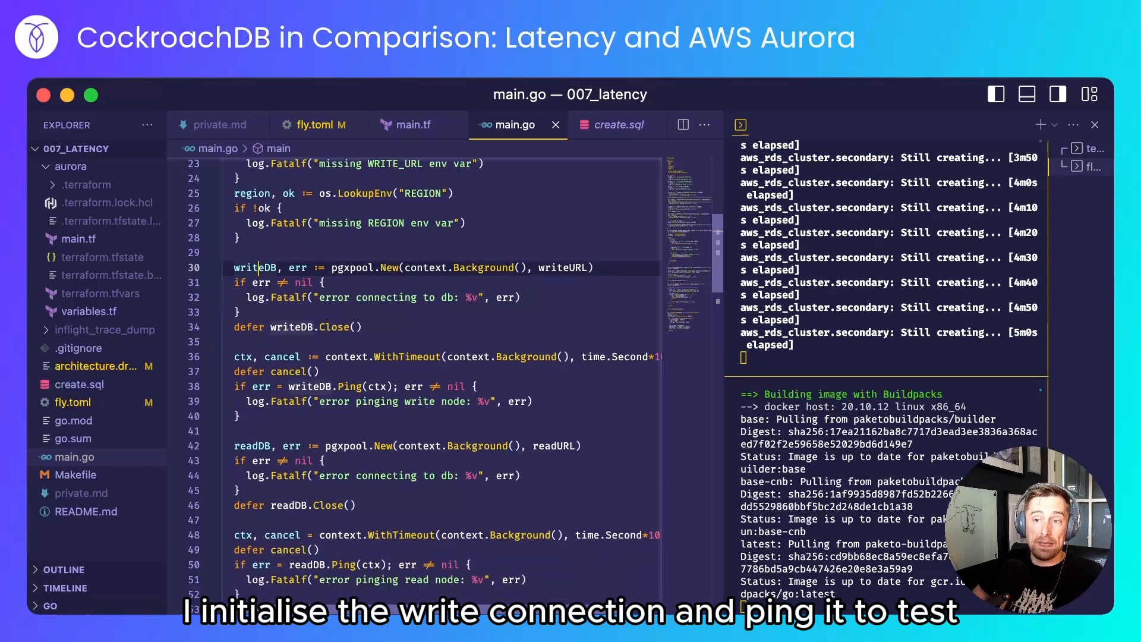
scroll(down, 3)
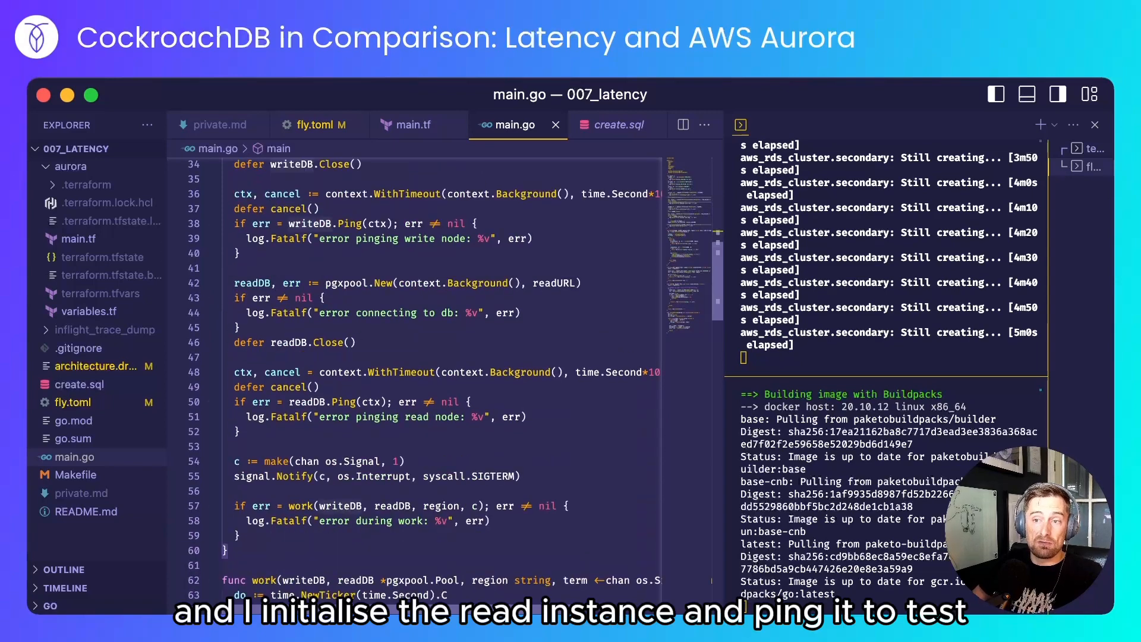
scroll(down, 3)
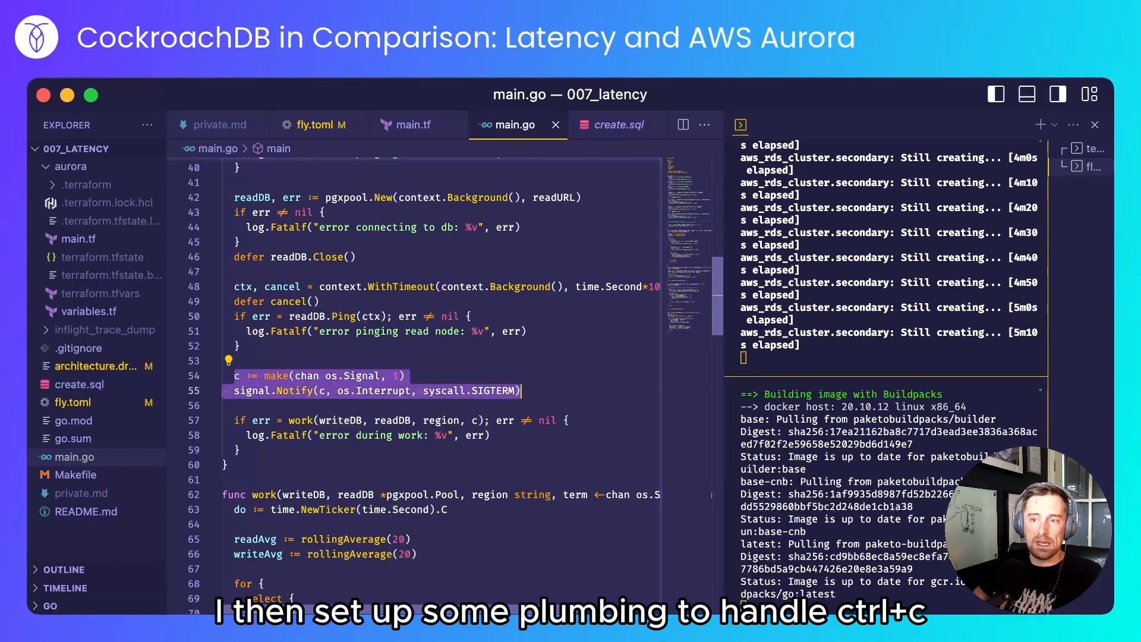
scroll(down, 3)
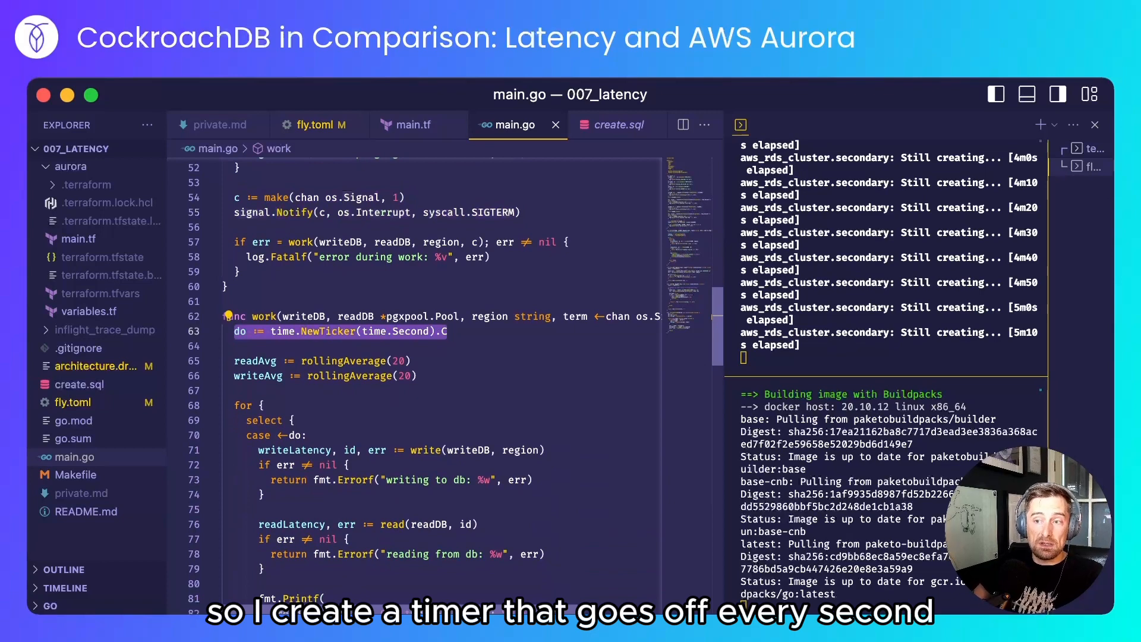
scroll(down, 3)
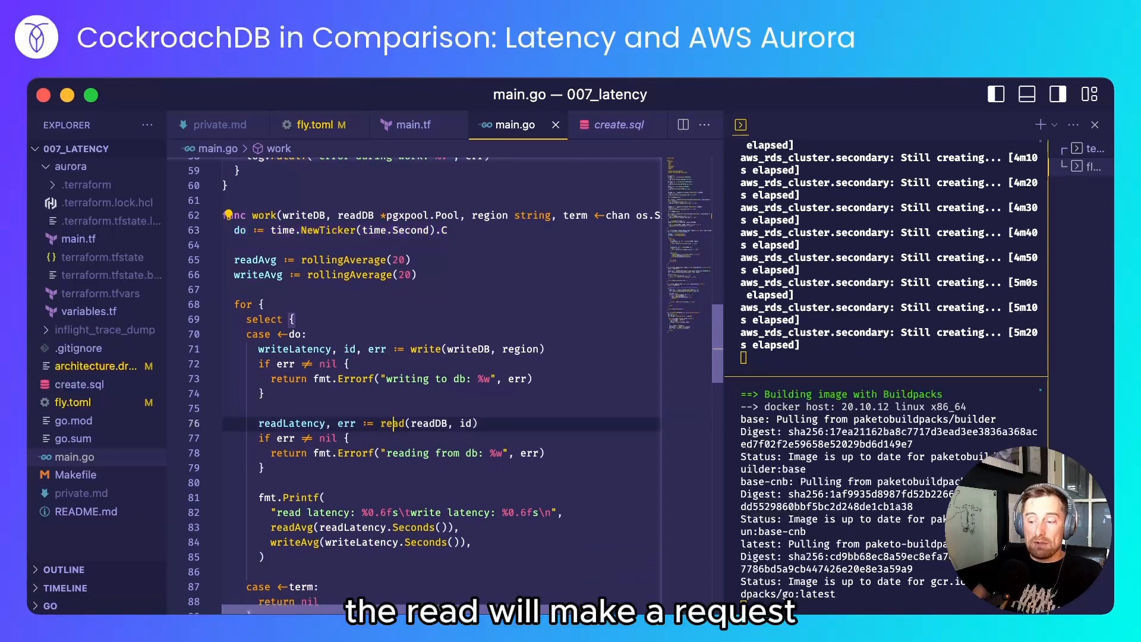
scroll(down, 3)
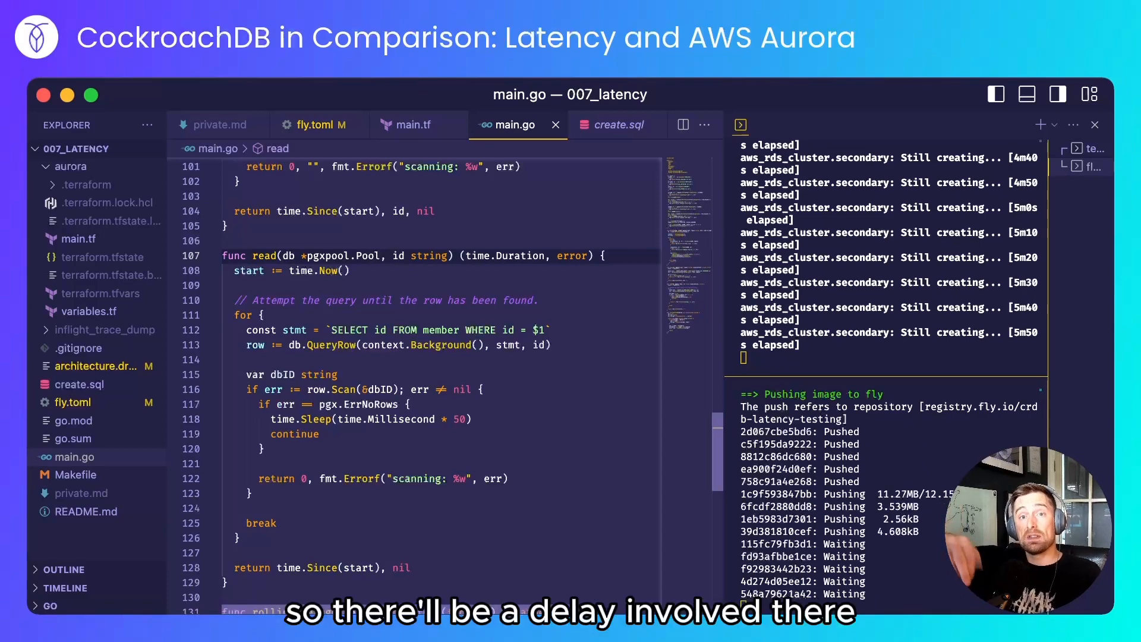
scroll(down, 3)
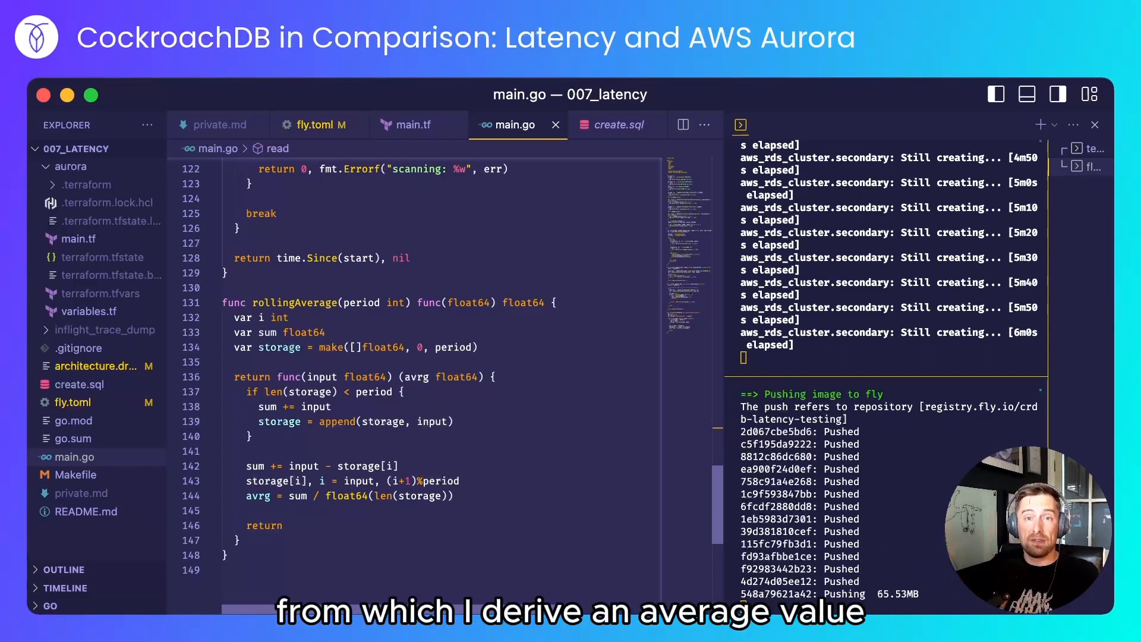
click(217, 125)
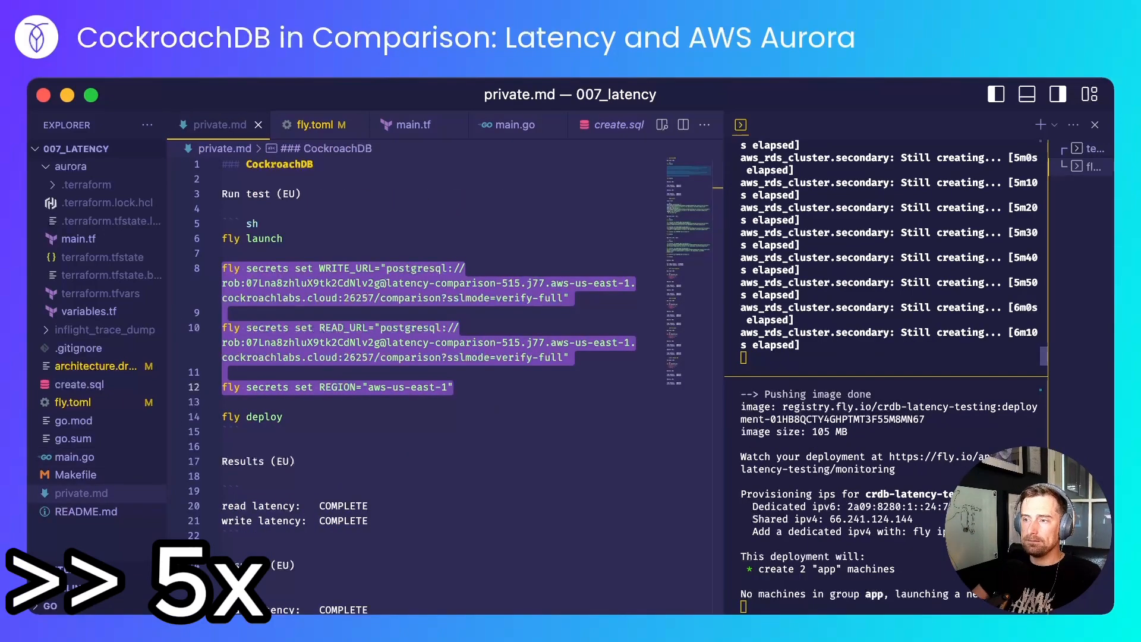
Step: Switch editor tabs to bring up the Aurora section of the private.md notes
click(512, 125)
text(fly destry crdb-latency-testing)
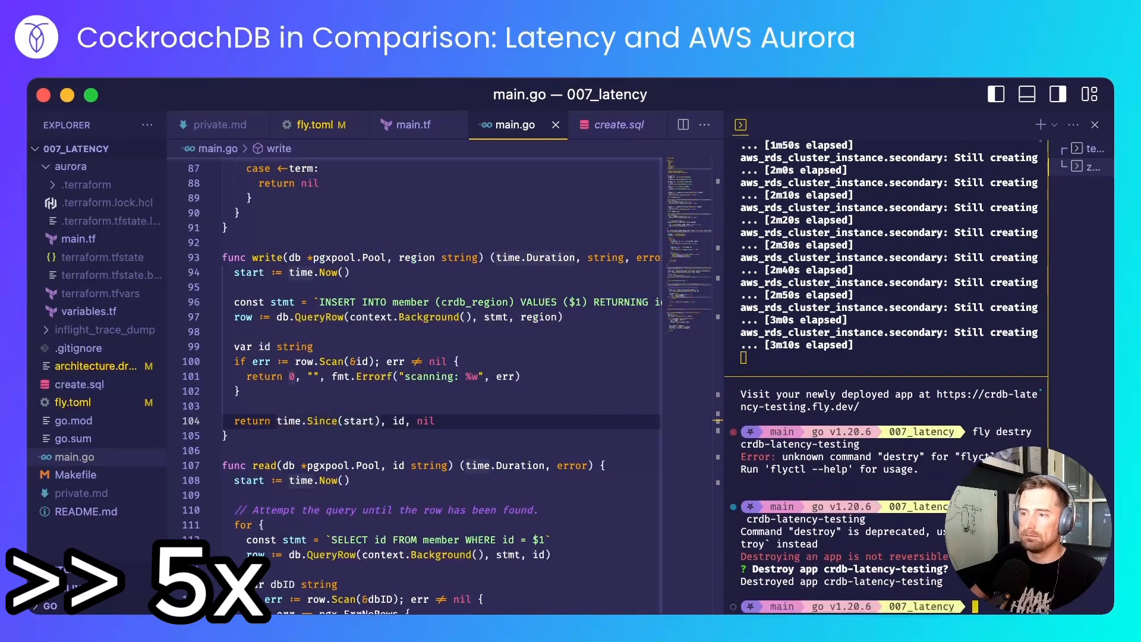
click(317, 125)
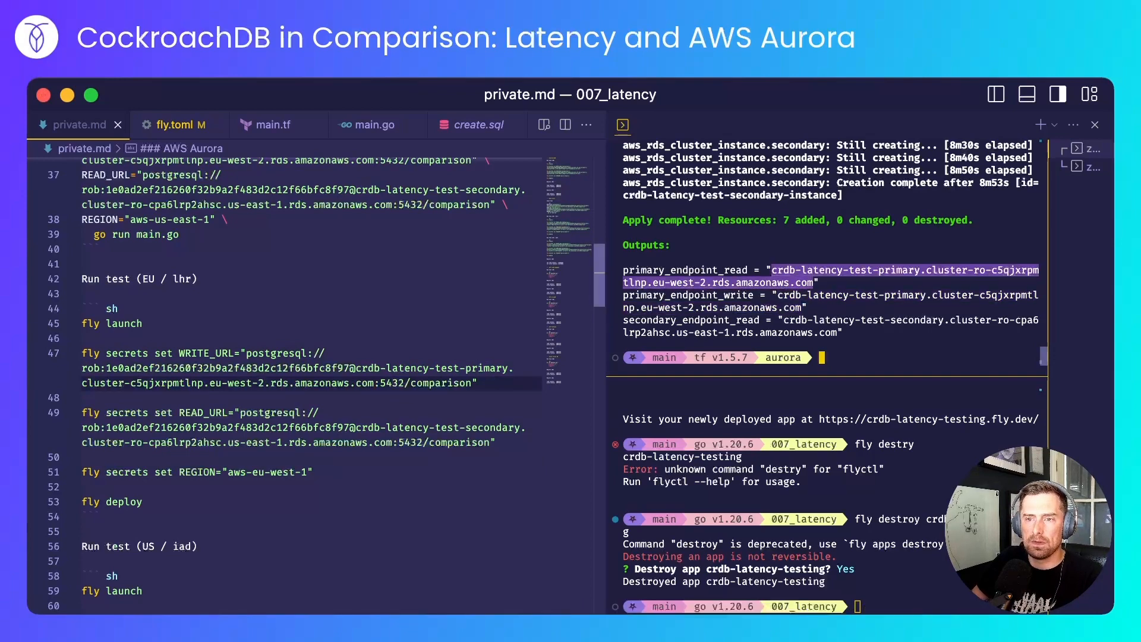
Step: Select the secondary host in READ_URL and check fly.toml keeps primary_region "lhr"
double_click(369, 427)
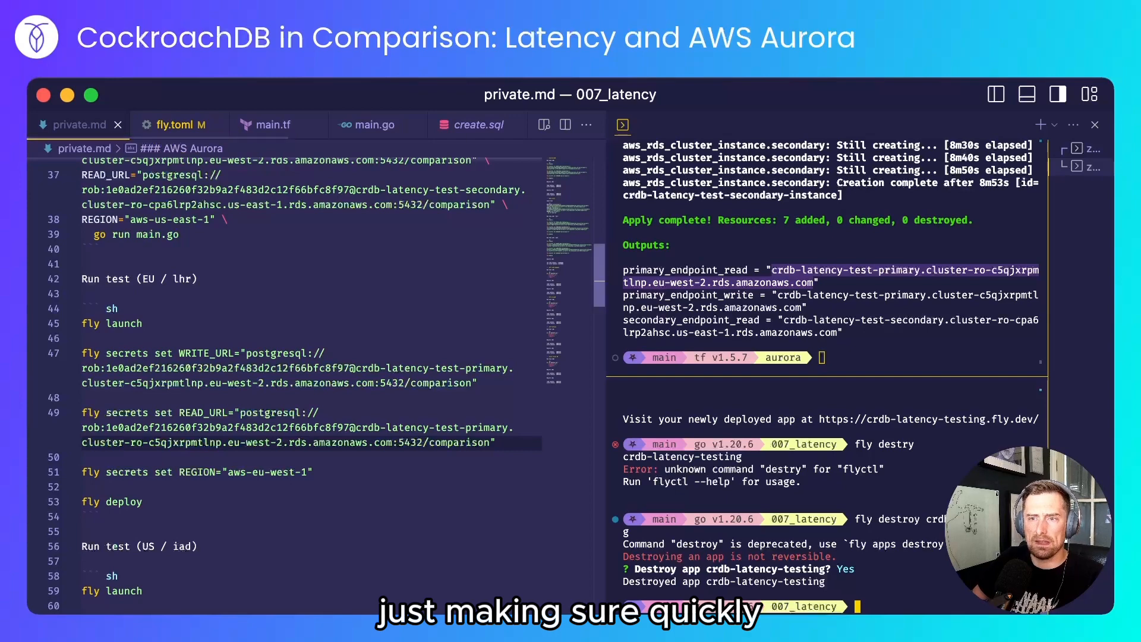
click(174, 125)
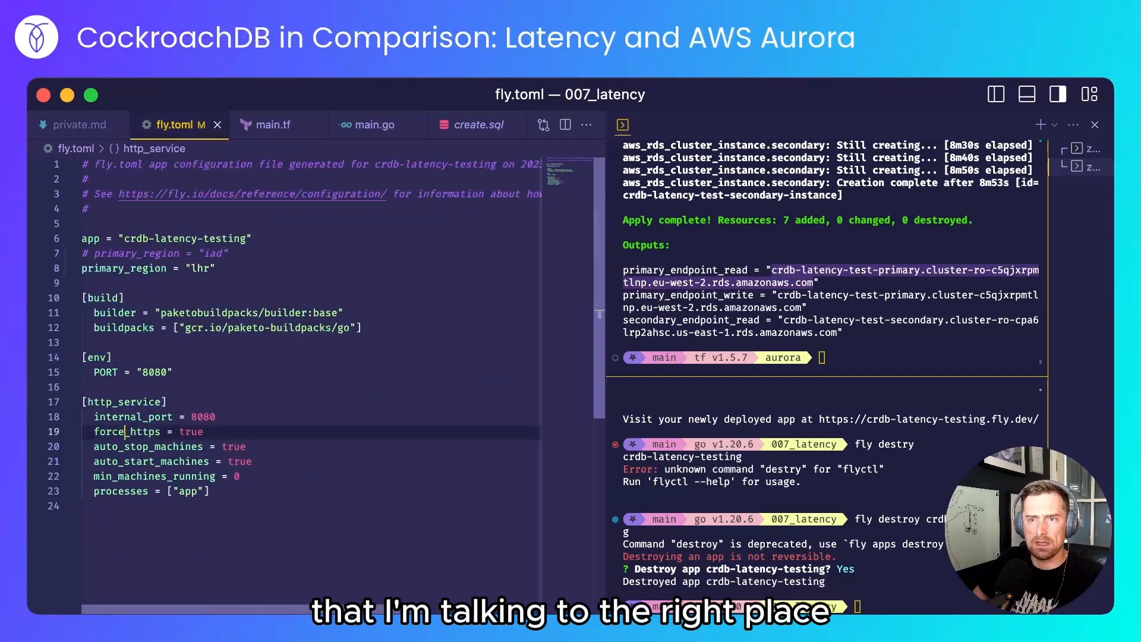
click(70, 125)
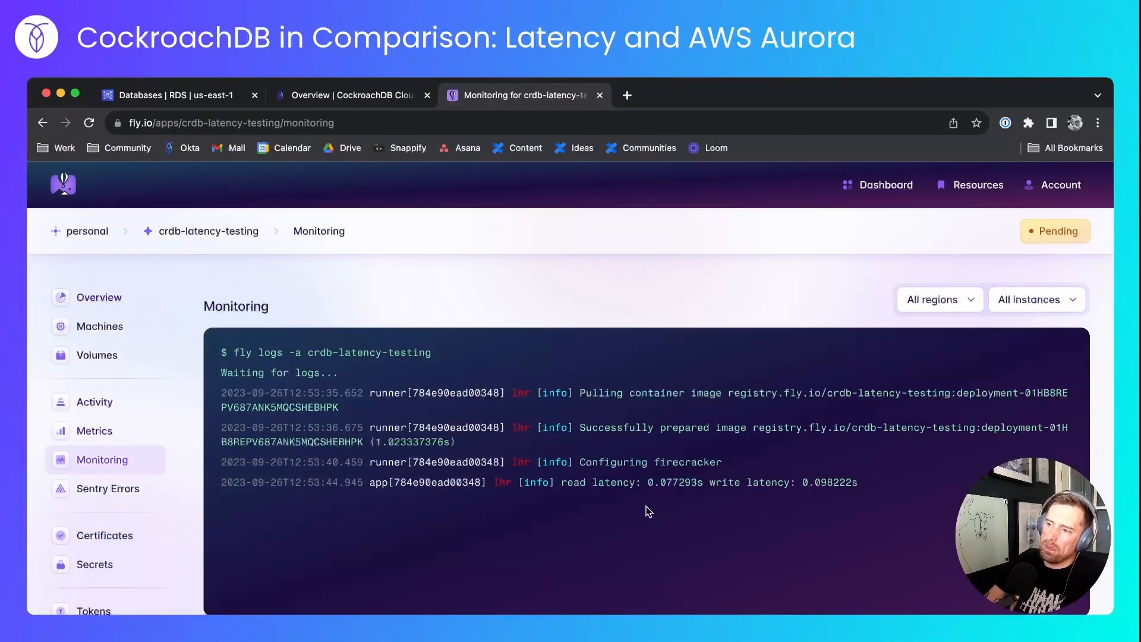
Step: Scroll the Fly.io monitoring logs to see lhr machines reading at about 3 ms
scroll(down, 3)
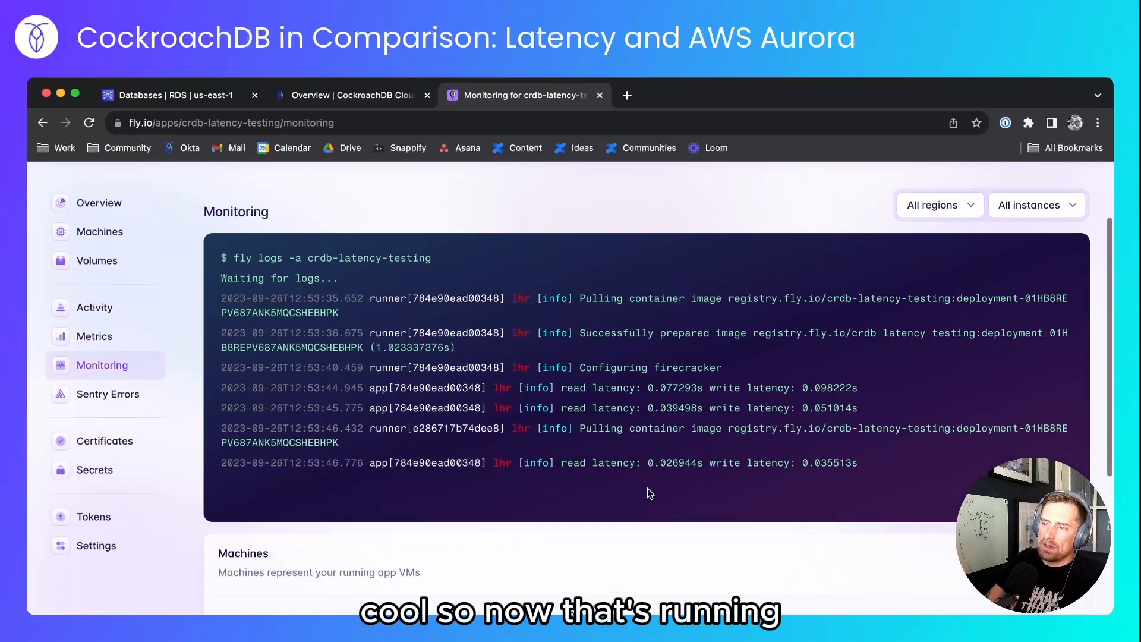
scroll(down, 3)
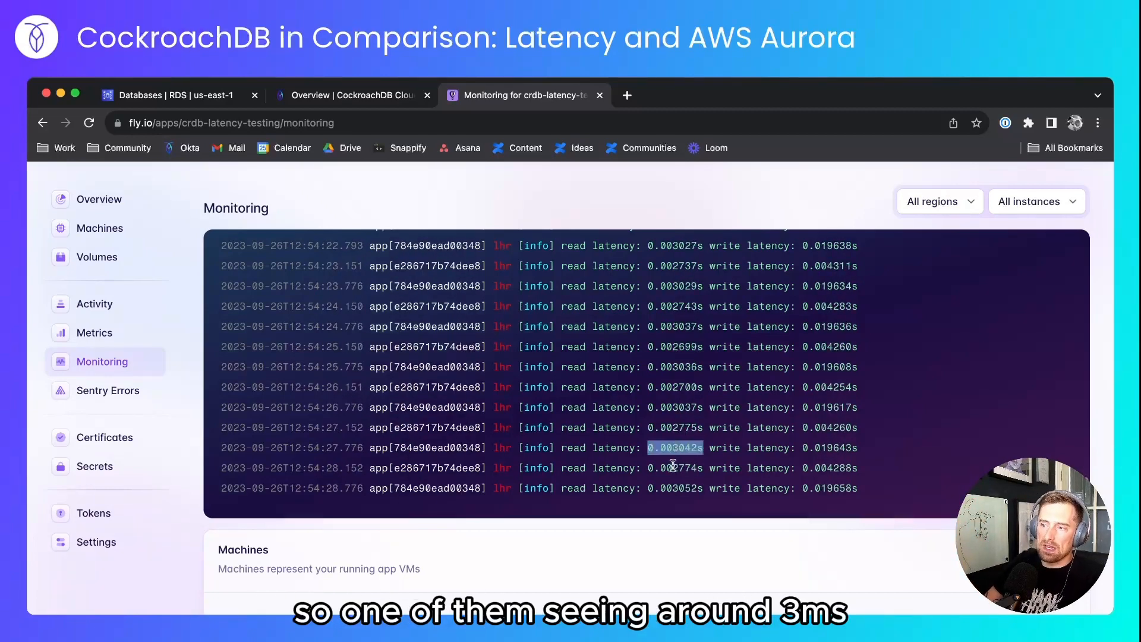
scroll(down, 3)
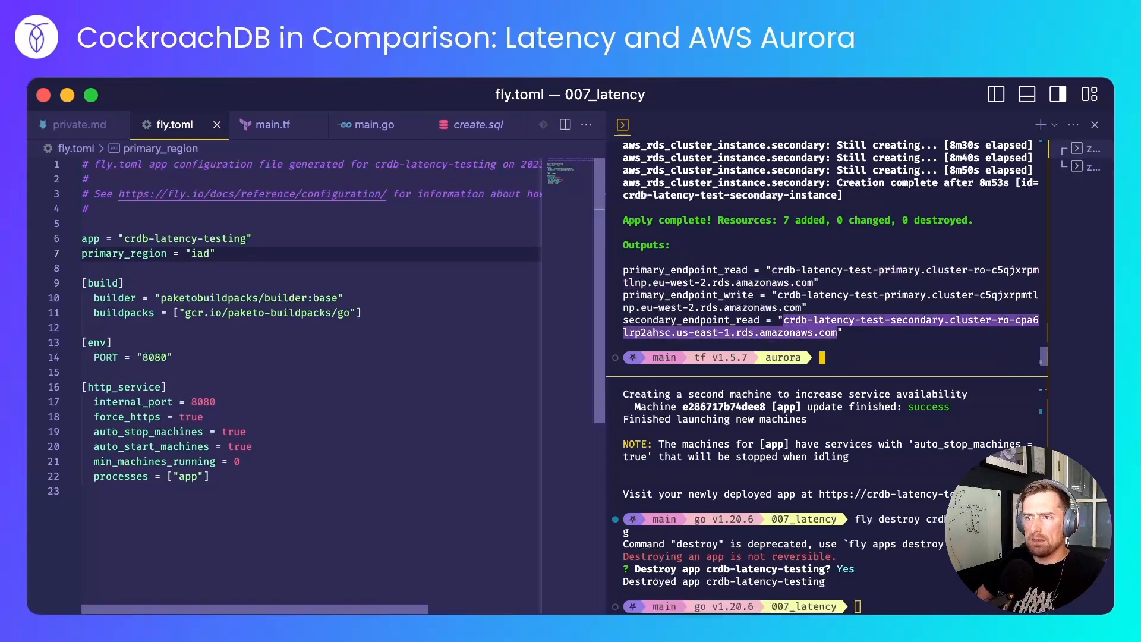
Step: Set primary_region to "iad" in fly.toml and destroy the crdb-latency-testing app
click(77, 125)
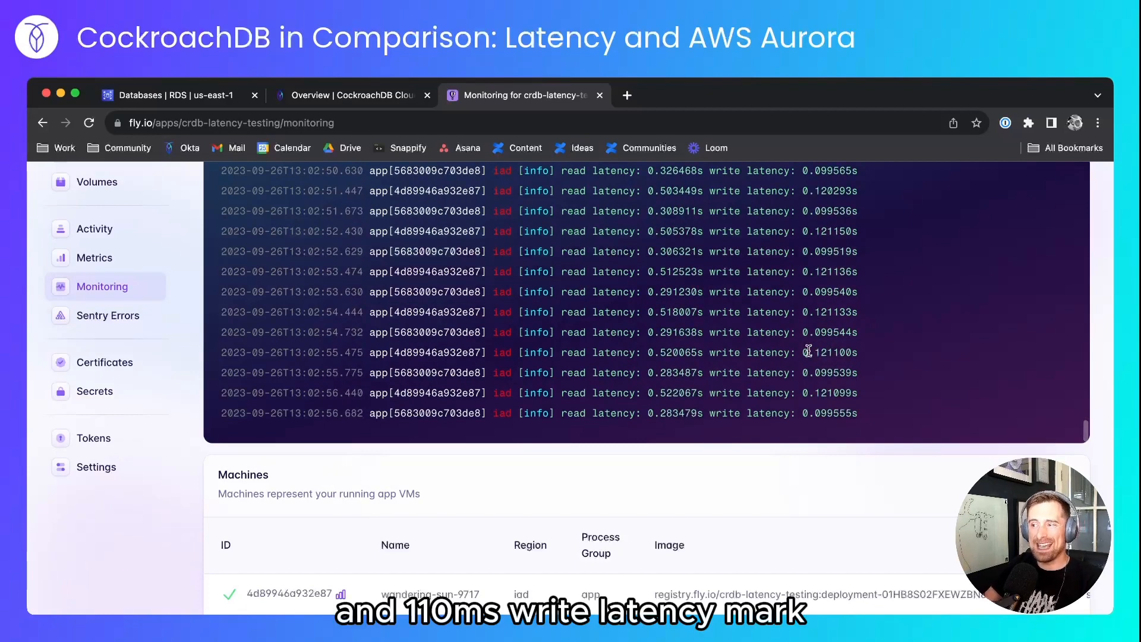
Step: Scroll the iad logs showing roughly 0.3–0.5 s reads and 0.1 s writes
scroll(down, 3)
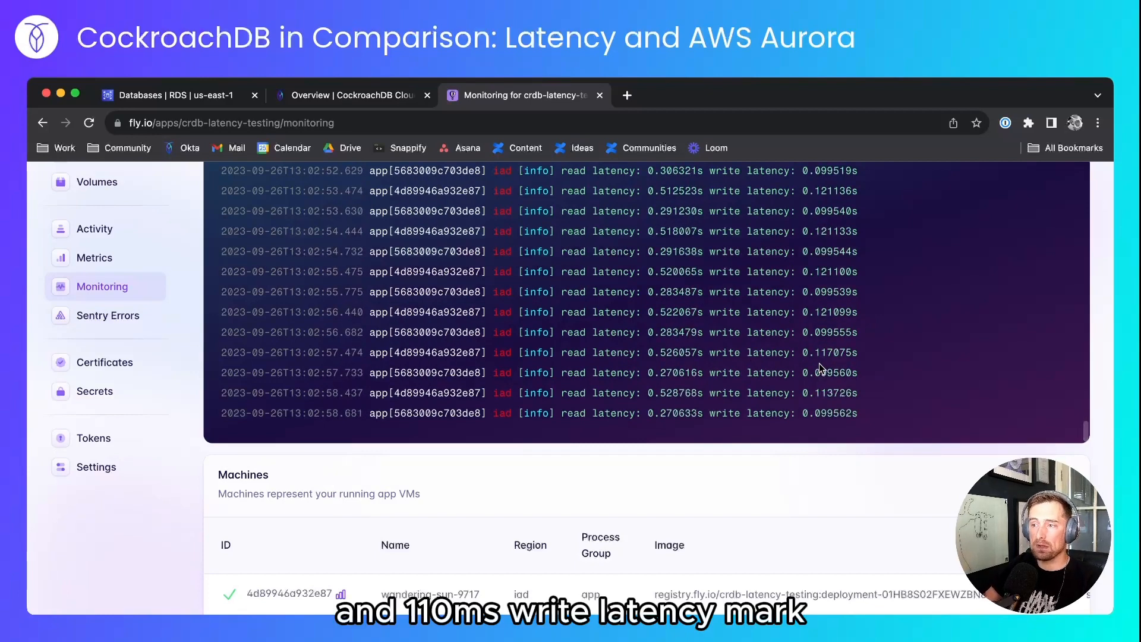